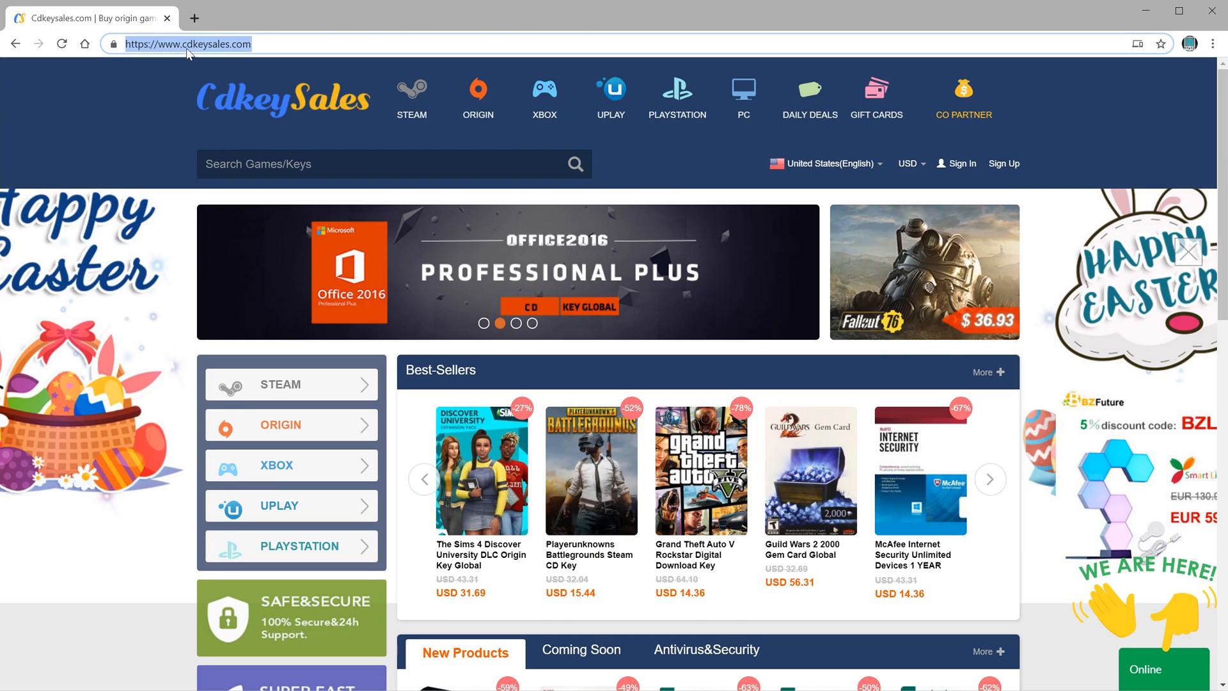
- Browse the home page and search the store for 'windows 10', returning 28 products
scroll("down", 3)
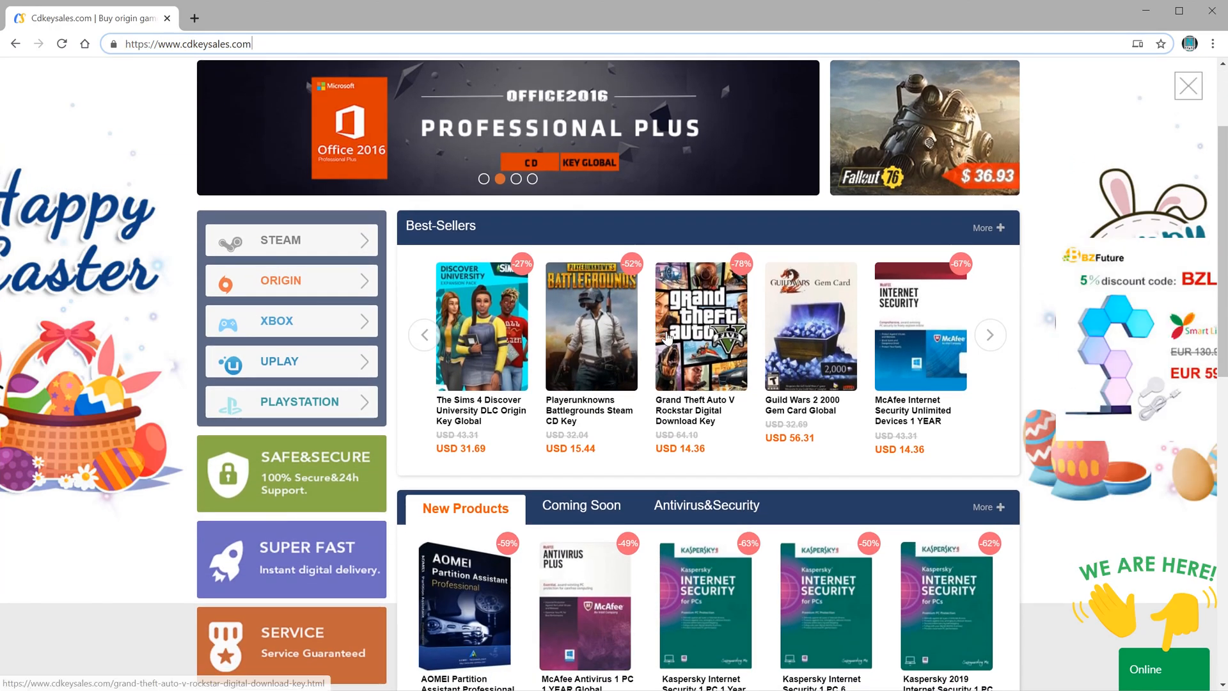
scroll("down", 3)
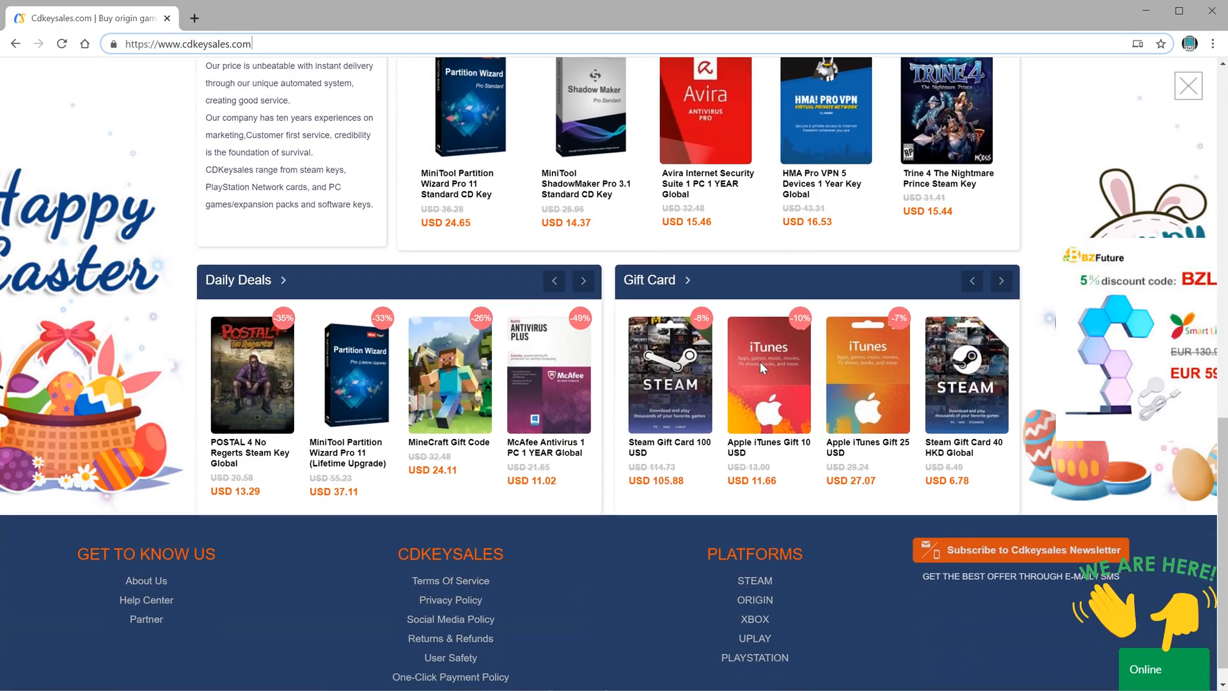
scroll("up", 3)
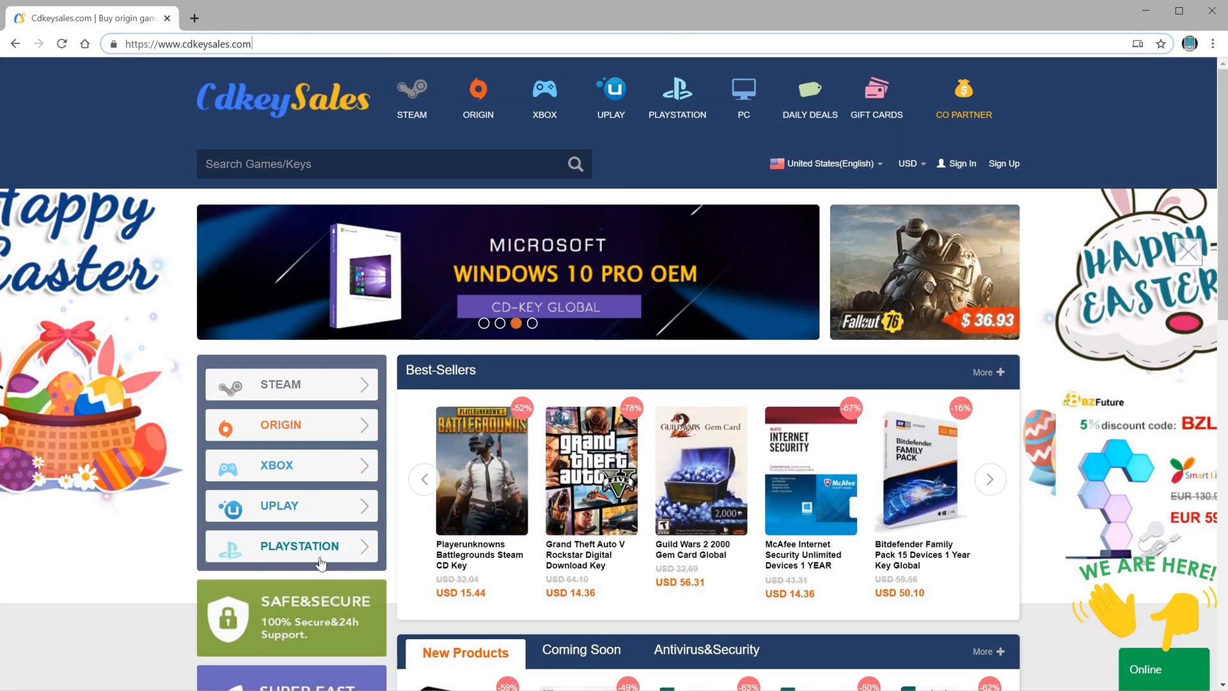
mouse_move(690, 256)
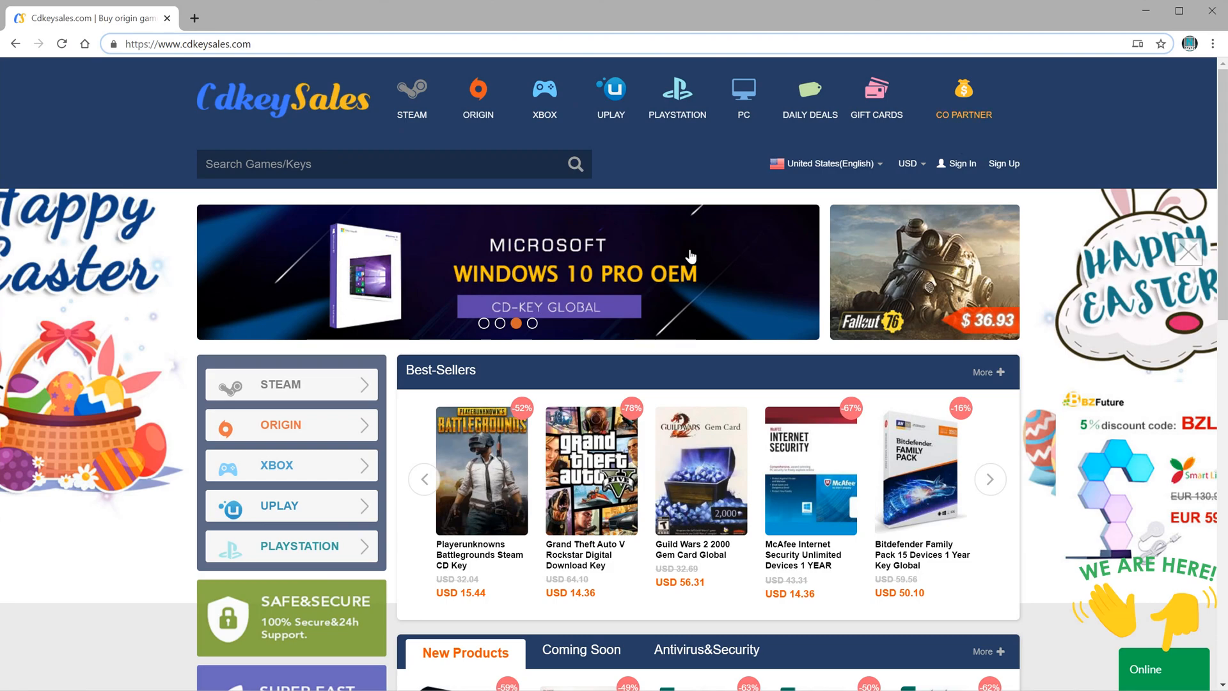
left_click(990, 479)
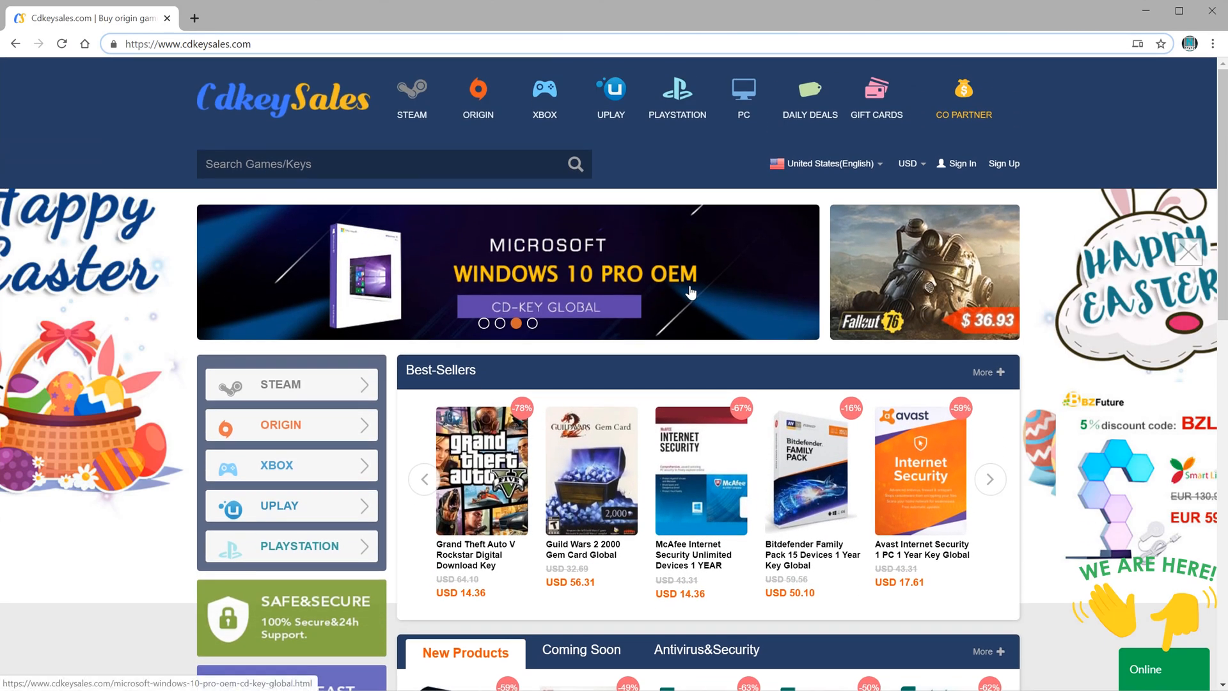
mouse_move(606, 237)
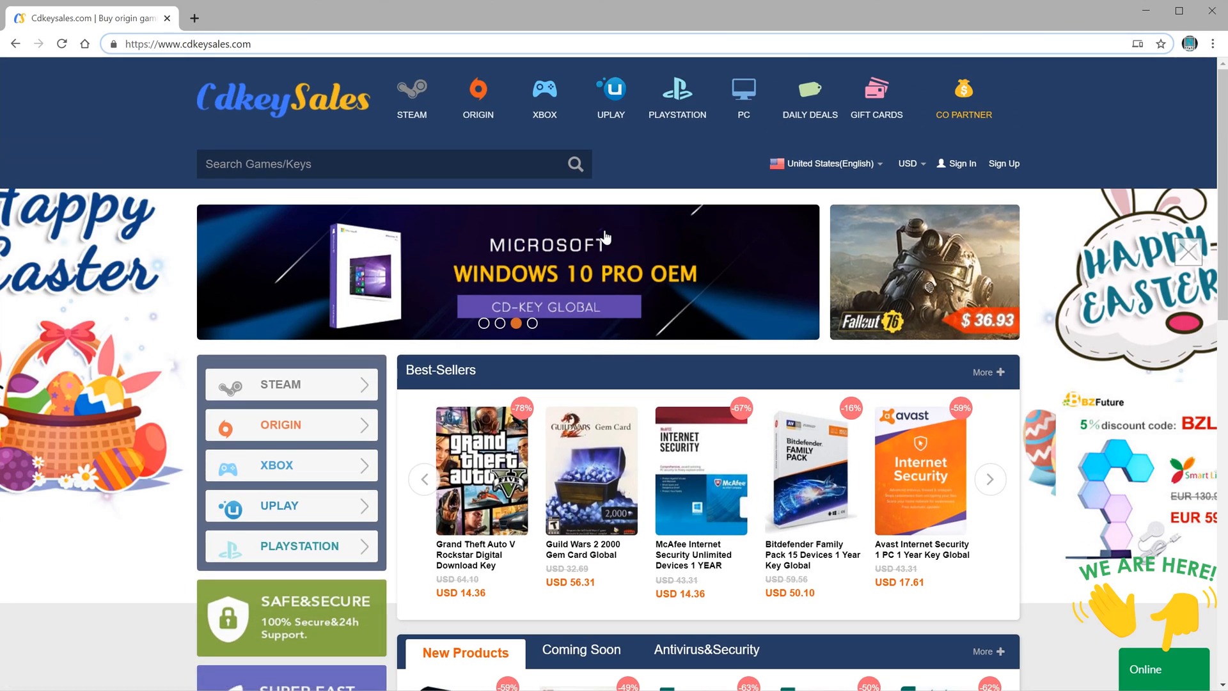
mouse_move(678, 361)
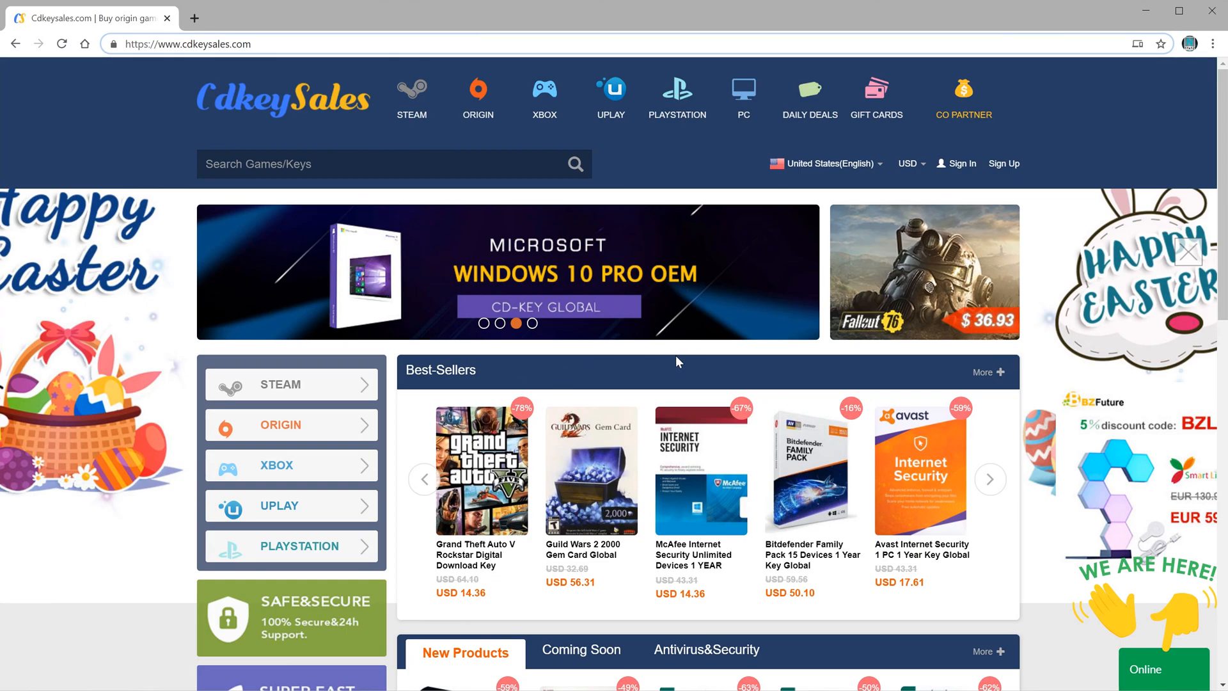
left_click(990, 479)
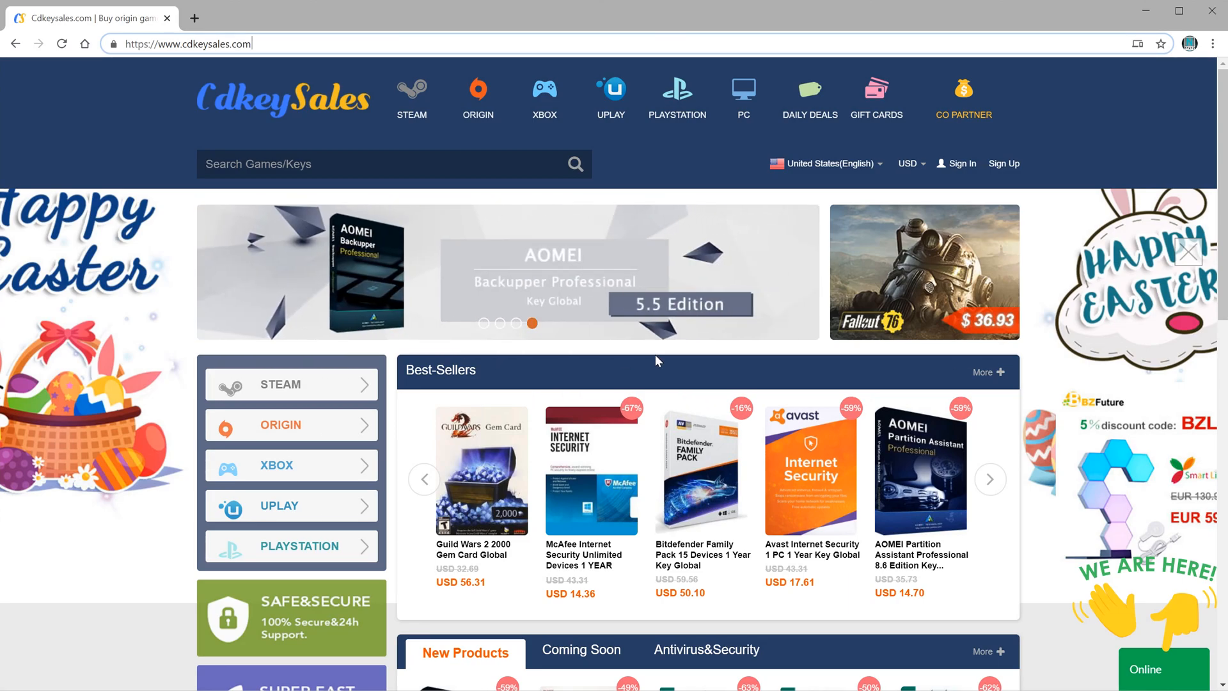
scroll("down", 3)
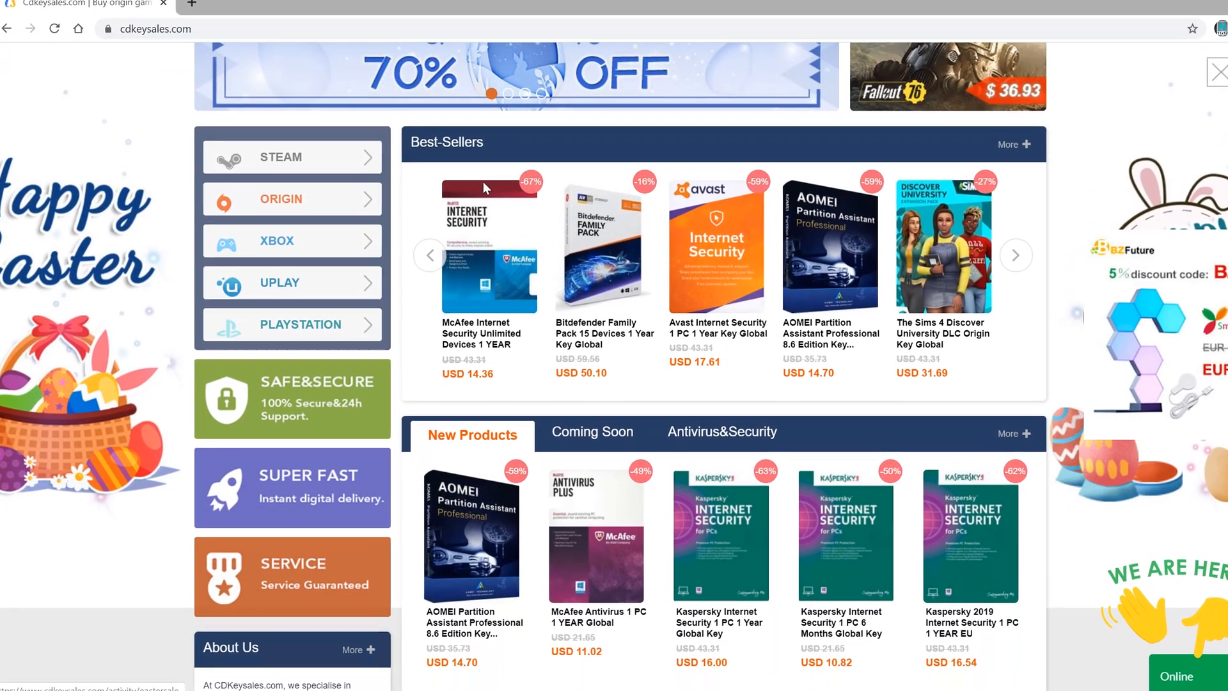
scroll("down", 3)
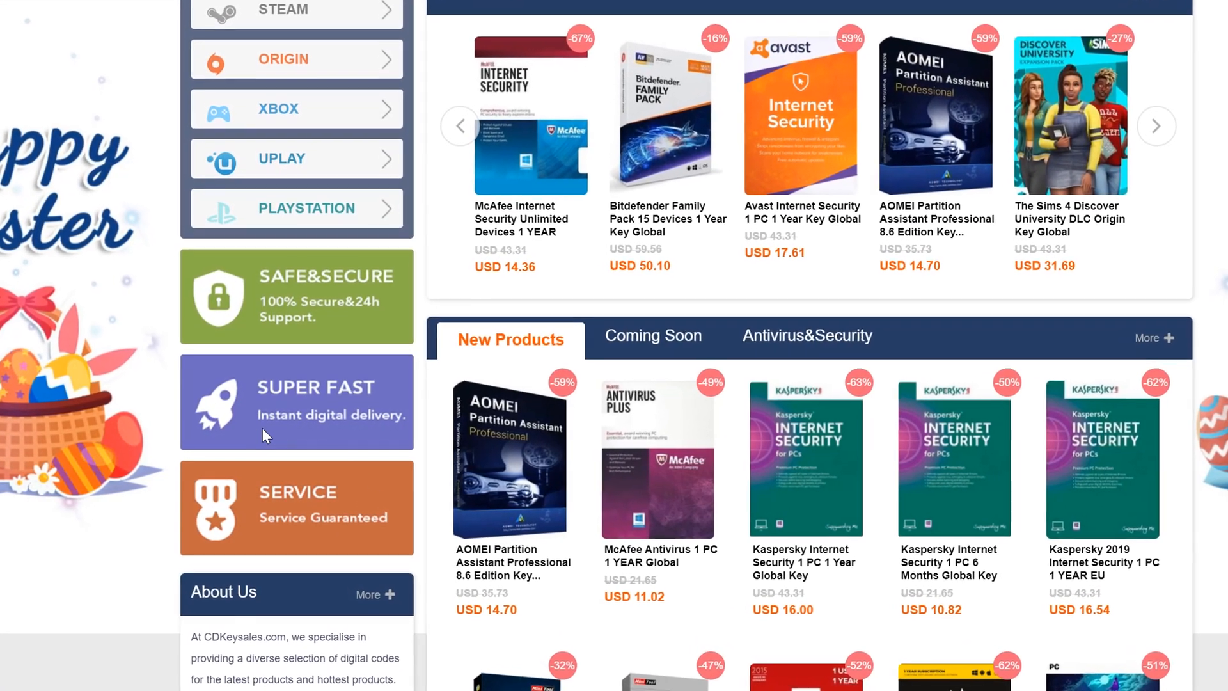
scroll("down", 3)
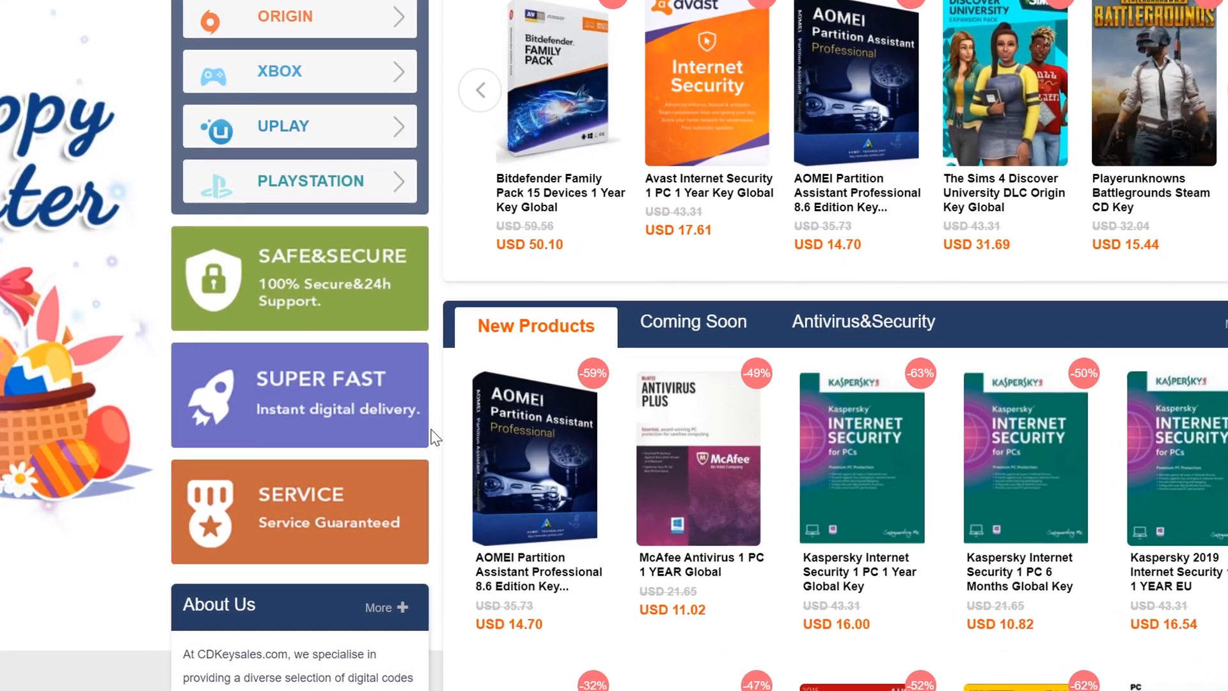
scroll("down", 3)
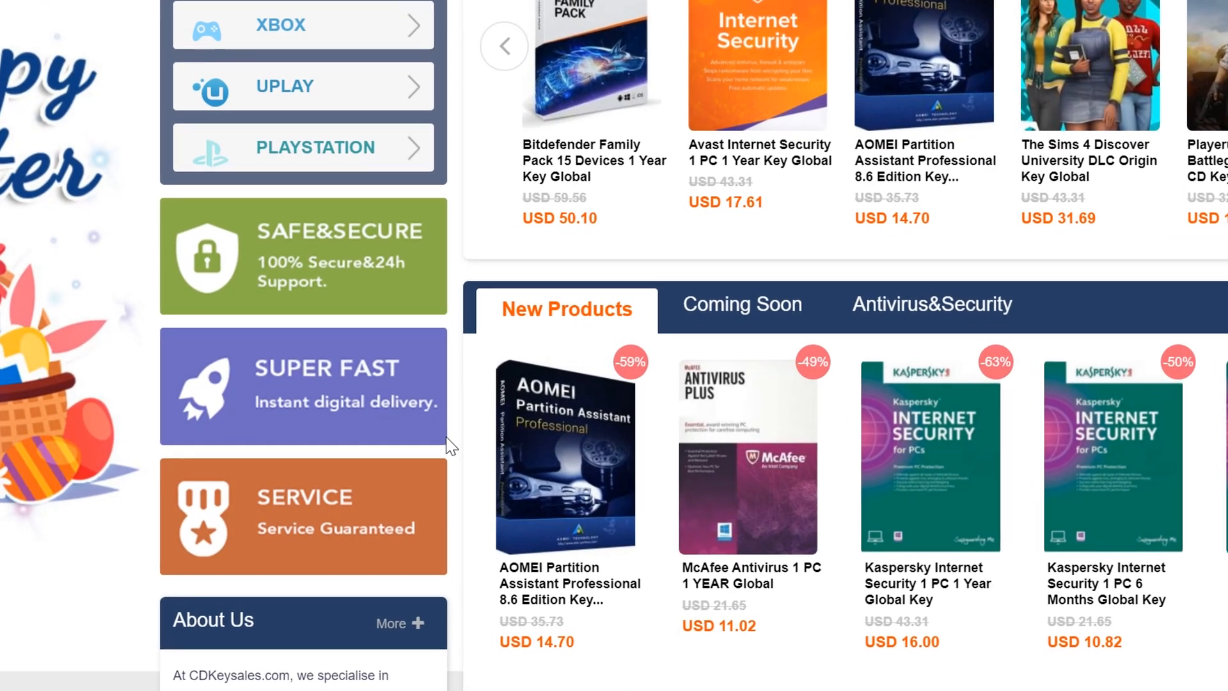
scroll("down", 3)
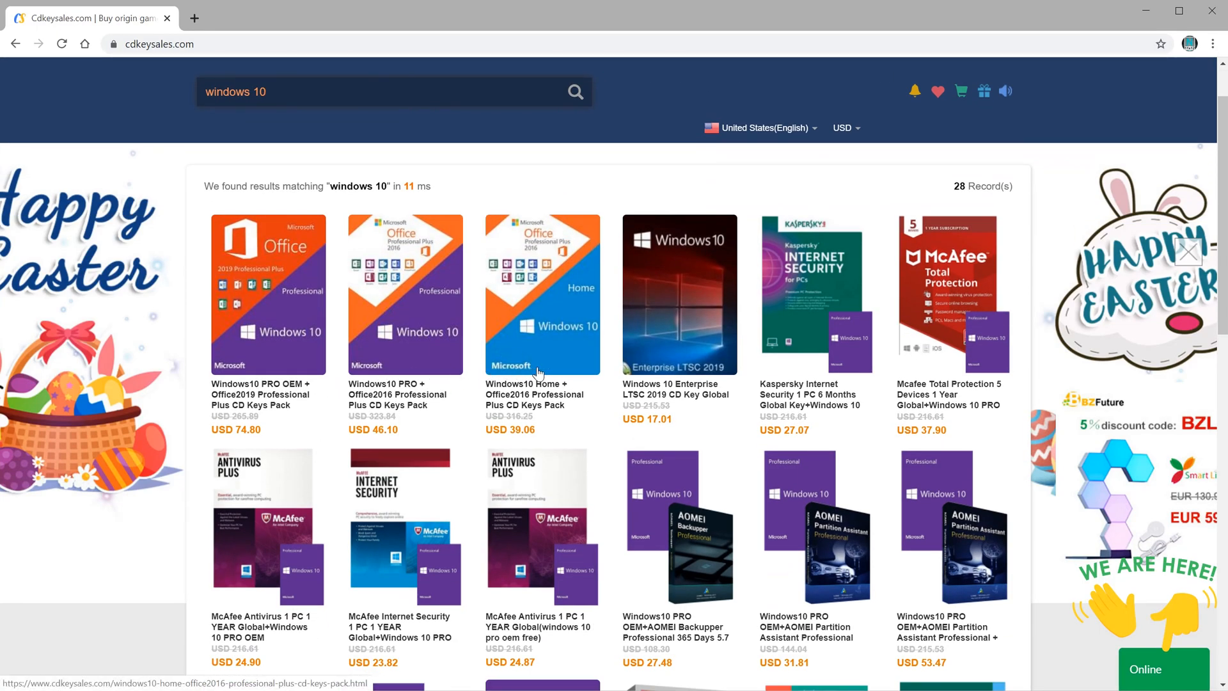
- Scroll the 28 results to the last row with Windows 10 Pro OEM CD KEY GLOBAL
scroll("down", 3)
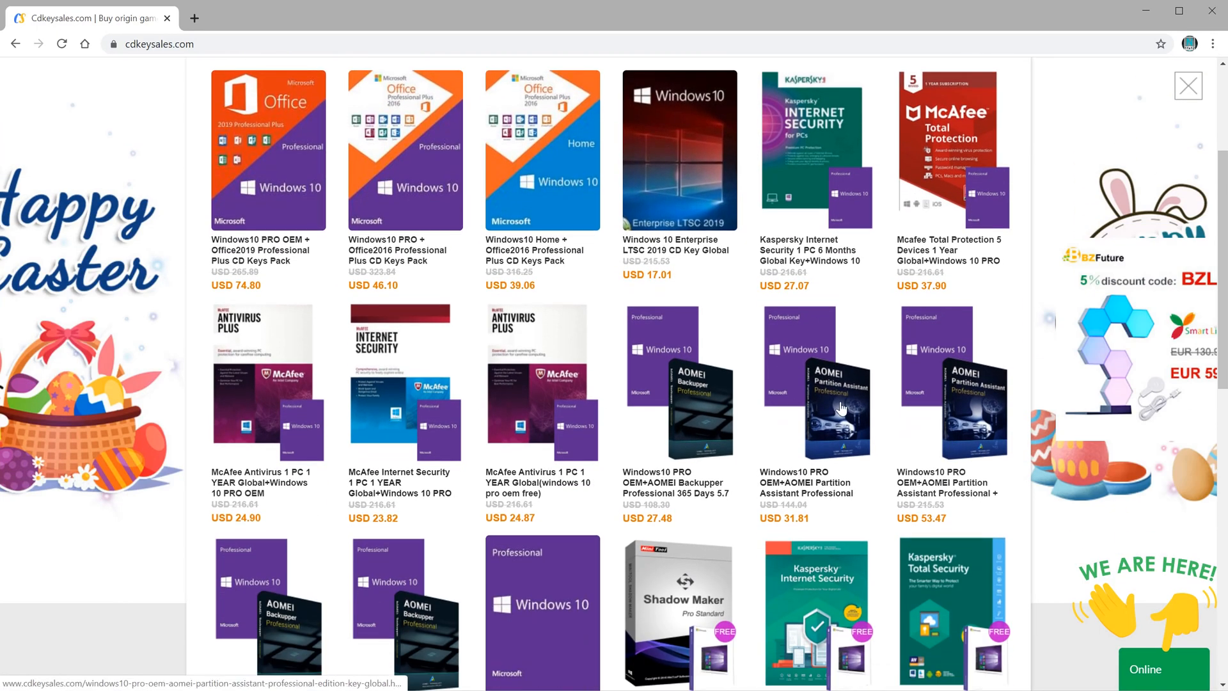
scroll("down", 3)
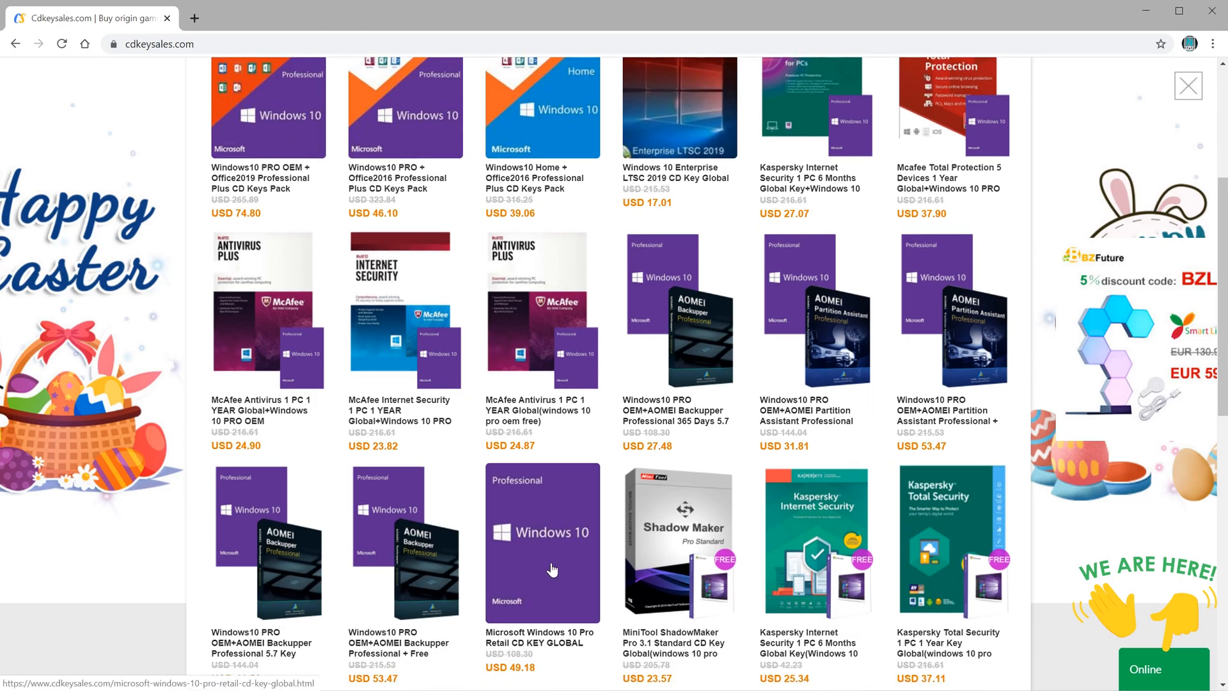
scroll("down", 3)
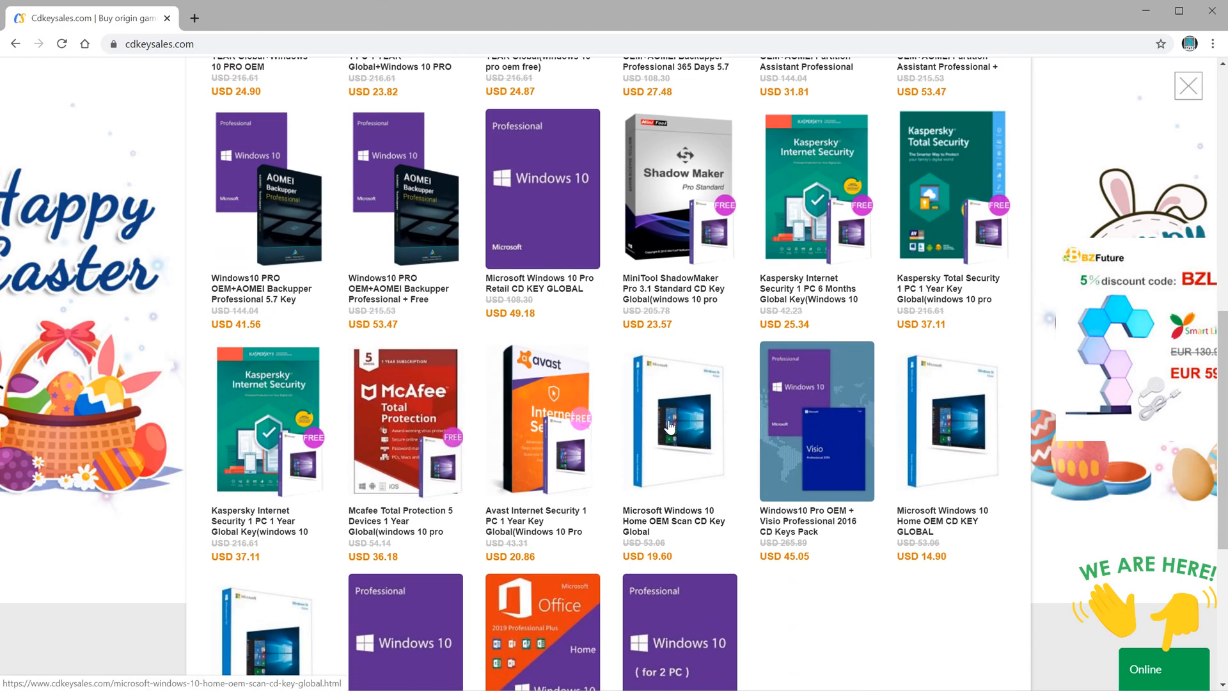
scroll("down", 3)
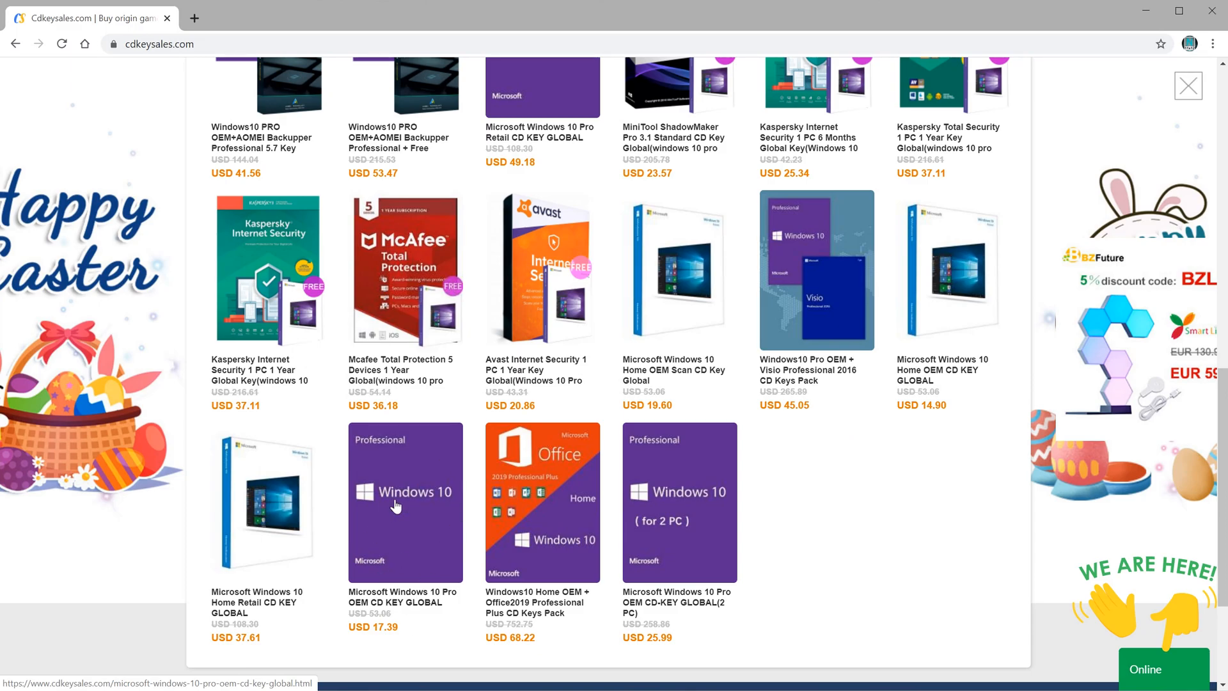
- Open the Windows 10 Pro OEM CD KEY GLOBAL page (USD 17.39) and choose Buy Now
left_click(405, 502)
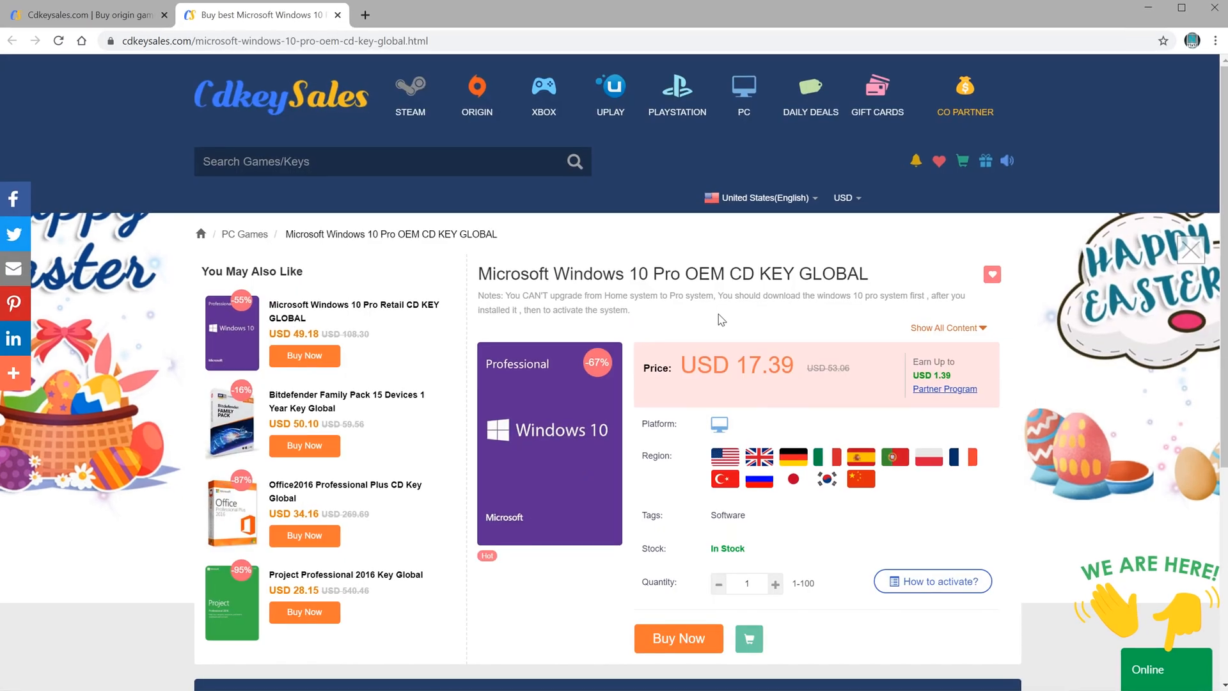
triple_click(672, 256)
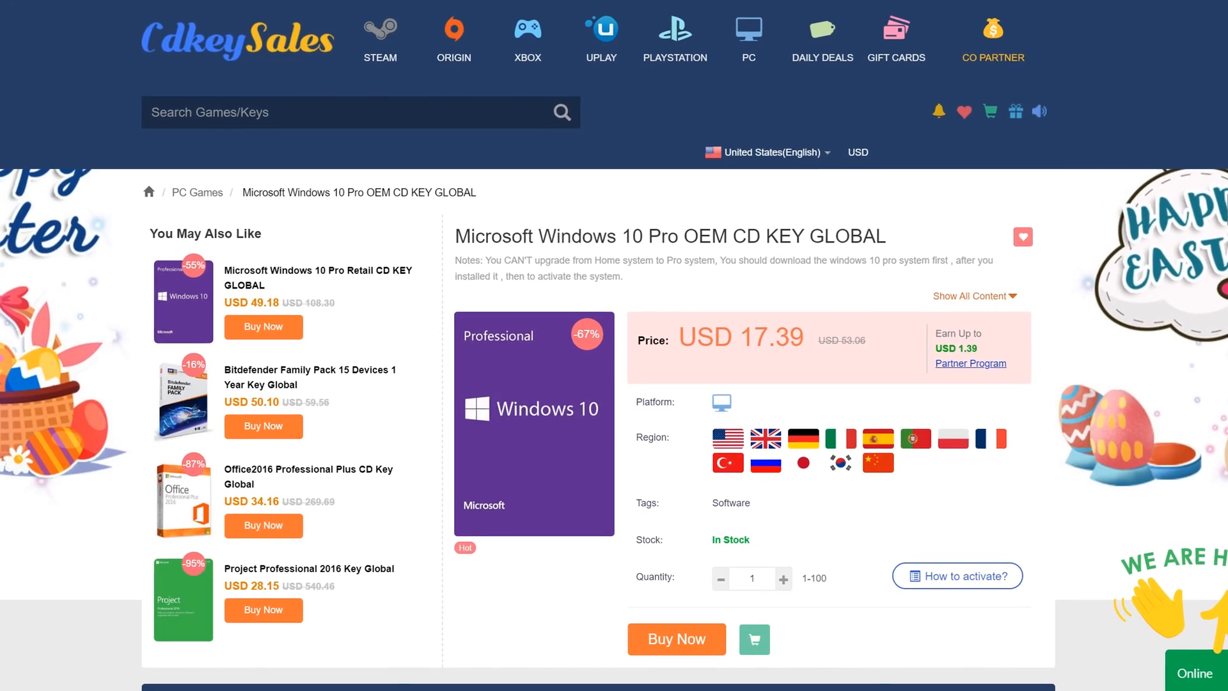
scroll("down", 3)
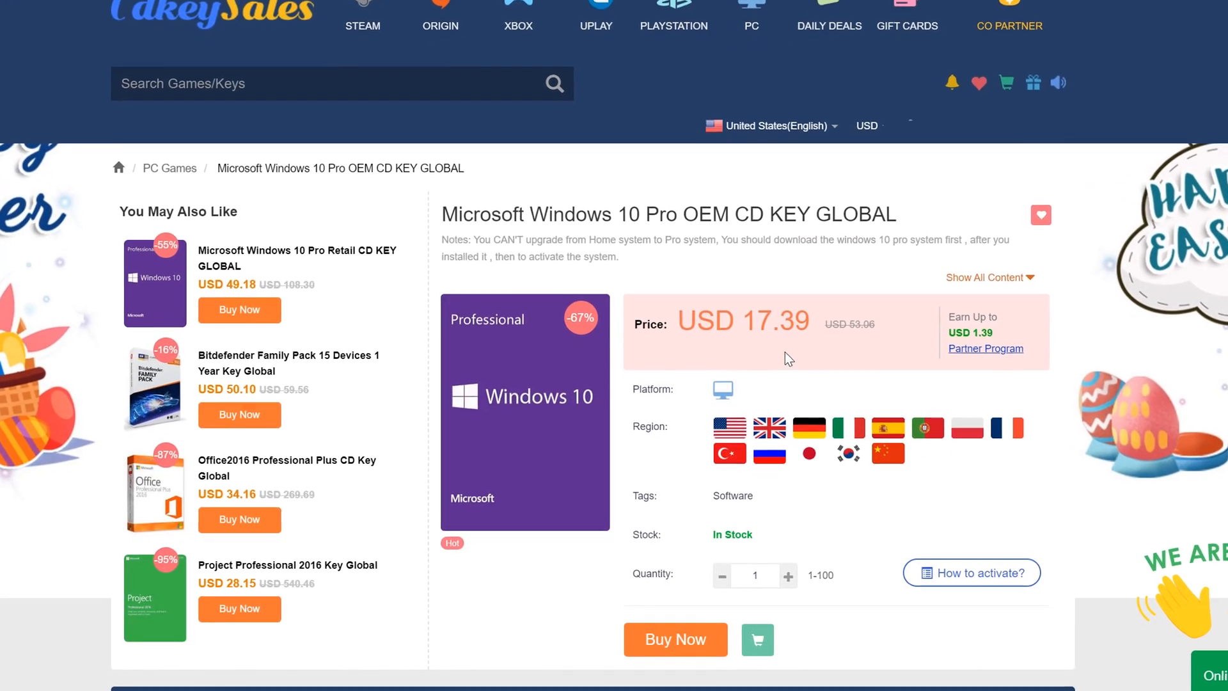
left_click(674, 639)
type("NCL")
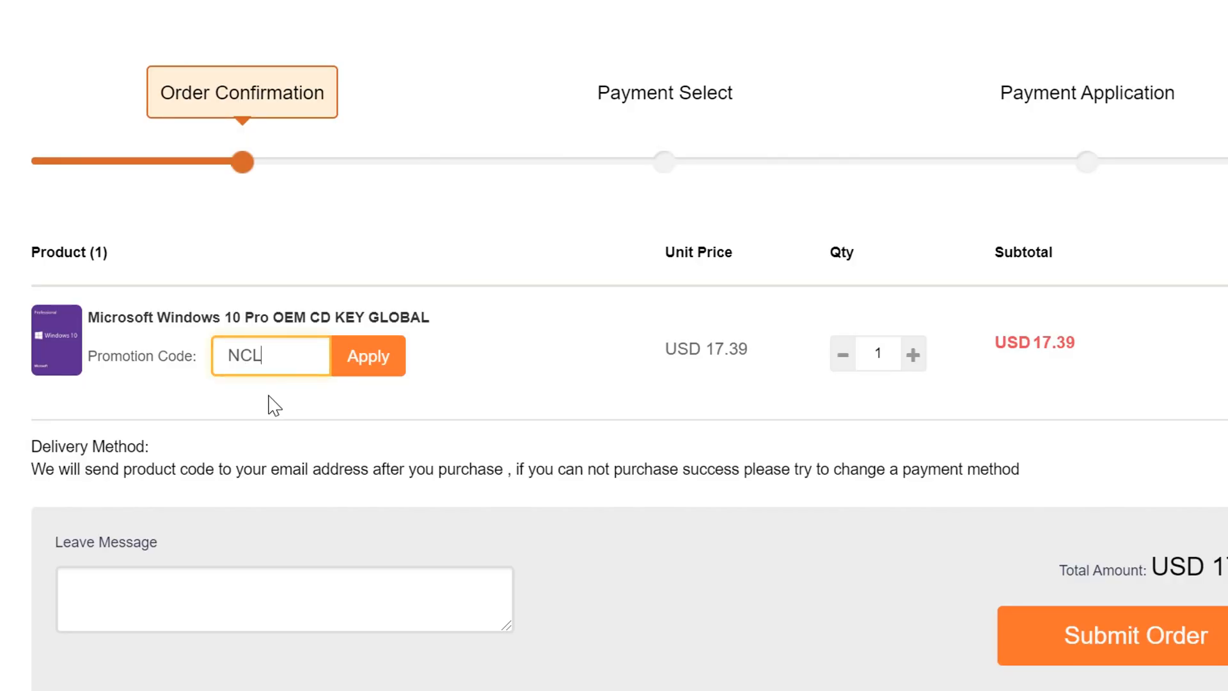
- Apply promotion code NCL18, lowering the Windows 10 Pro key to USD 14.26
type("18")
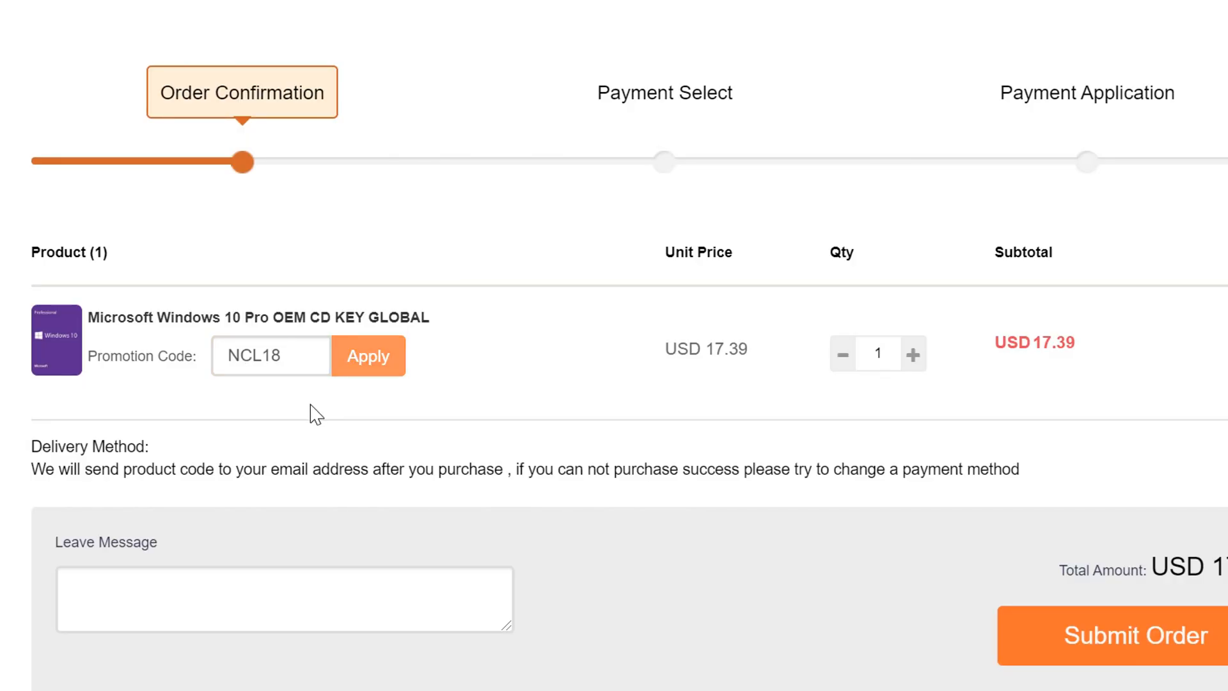
mouse_move(1036, 418)
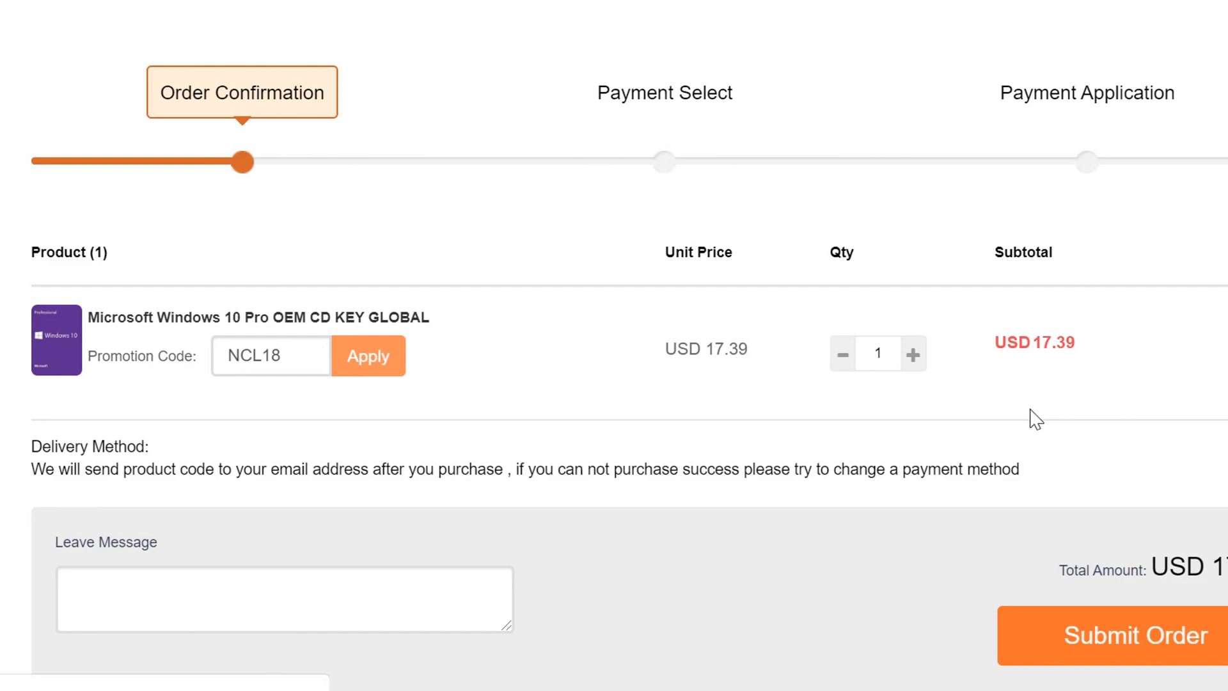
left_click(369, 356)
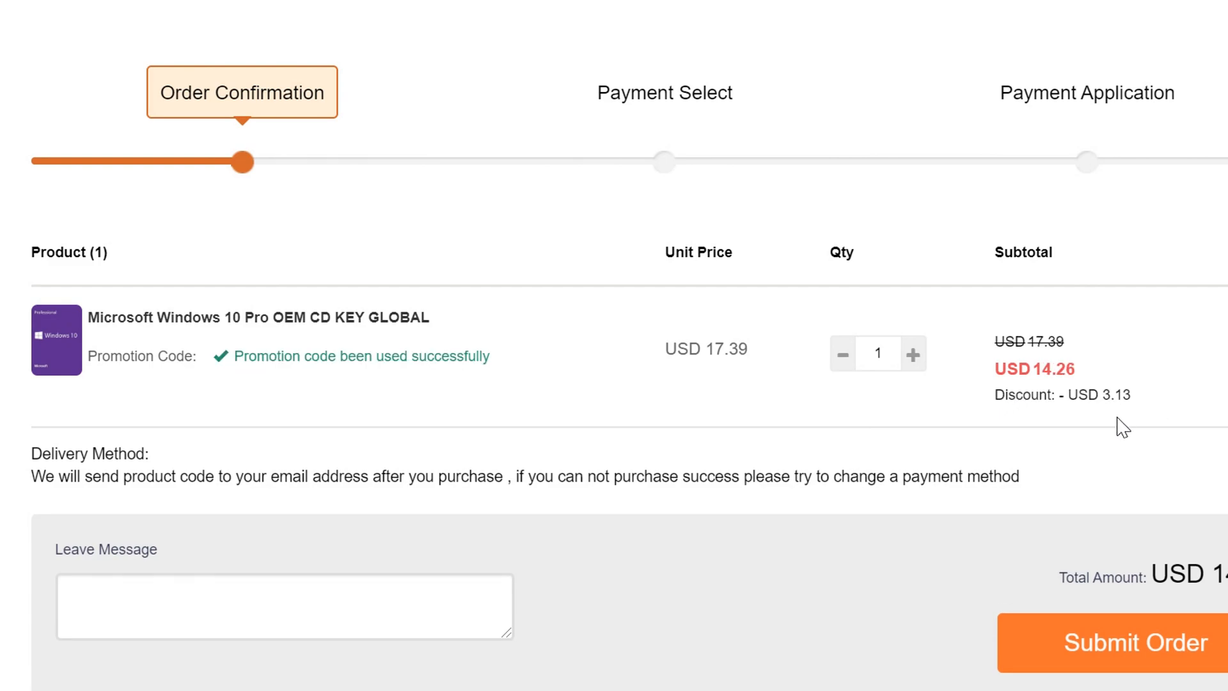
mouse_move(1134, 417)
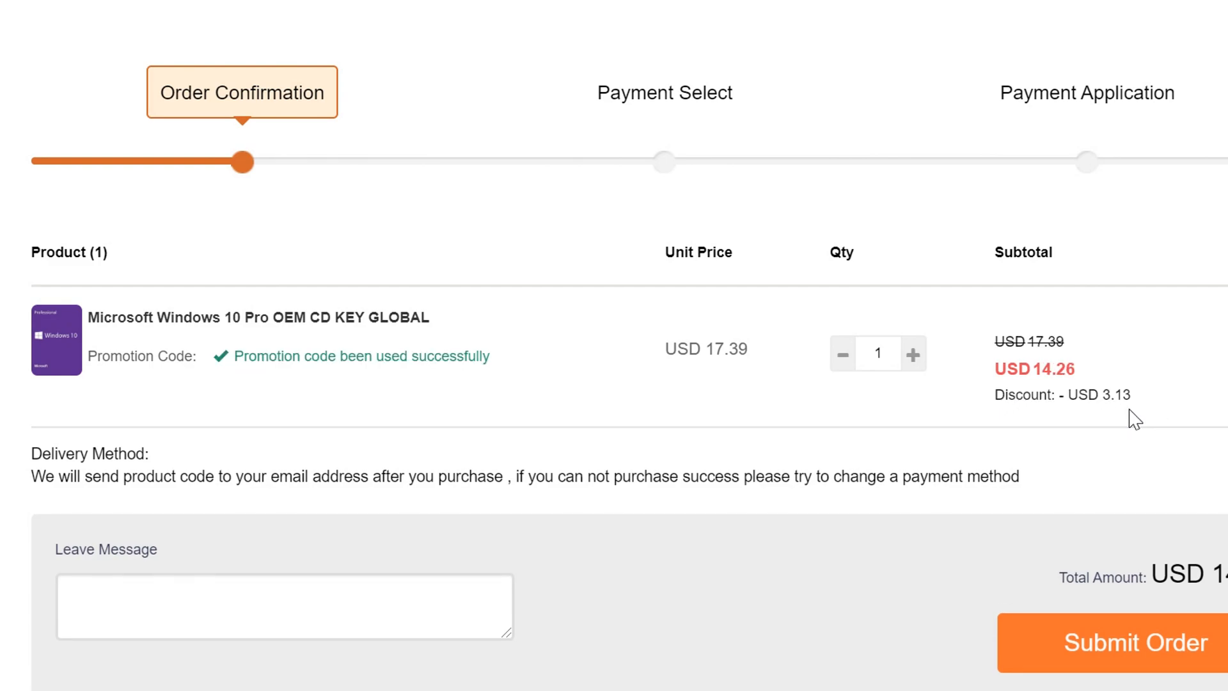
mouse_move(1132, 424)
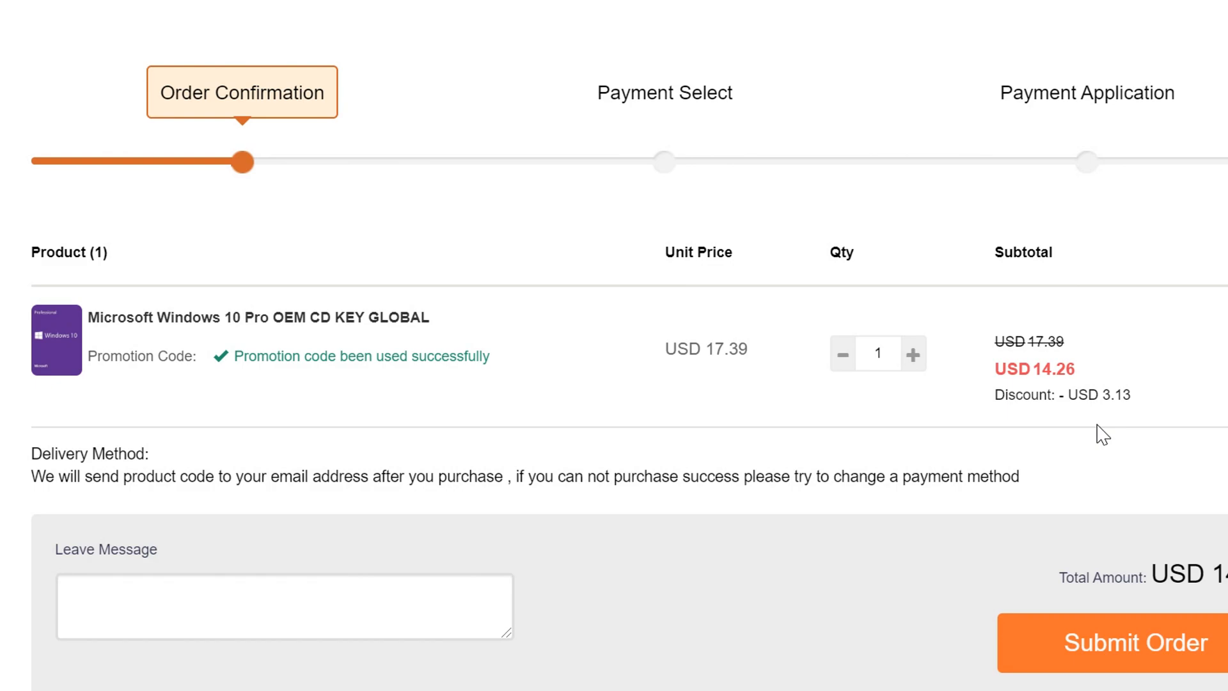
mouse_move(1139, 435)
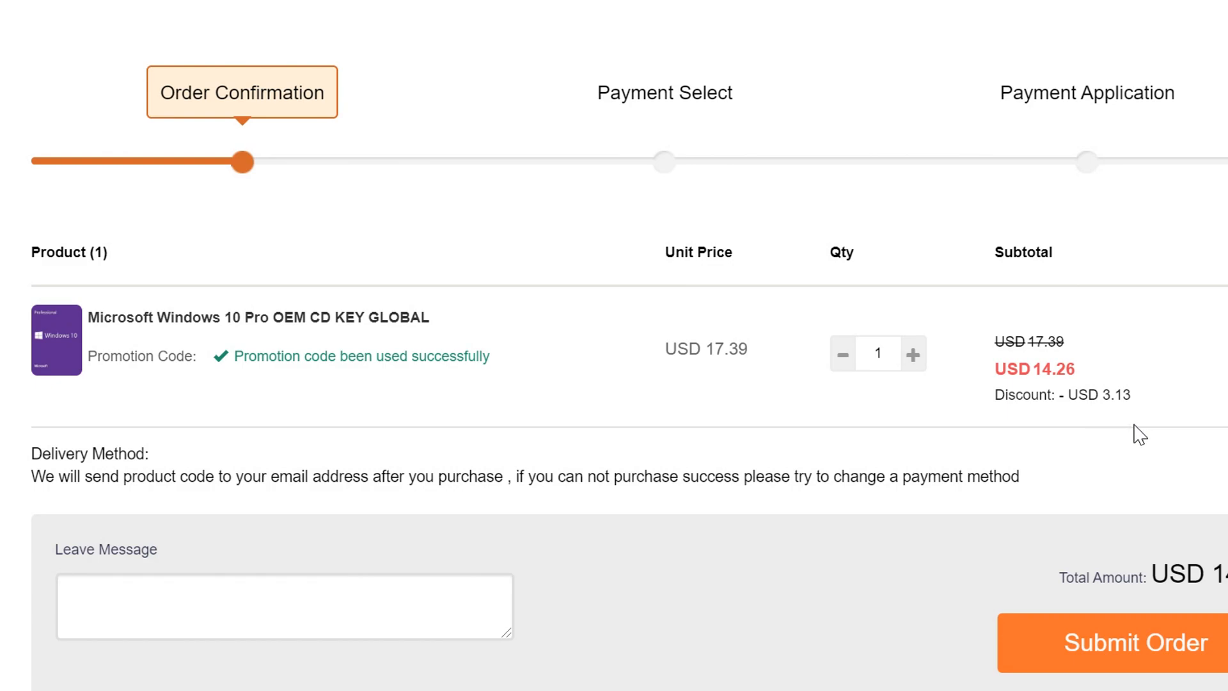
- Pay USD 14.26 from the PayPal balance (PayPal-Guthaben), completing the order
left_click(1134, 643)
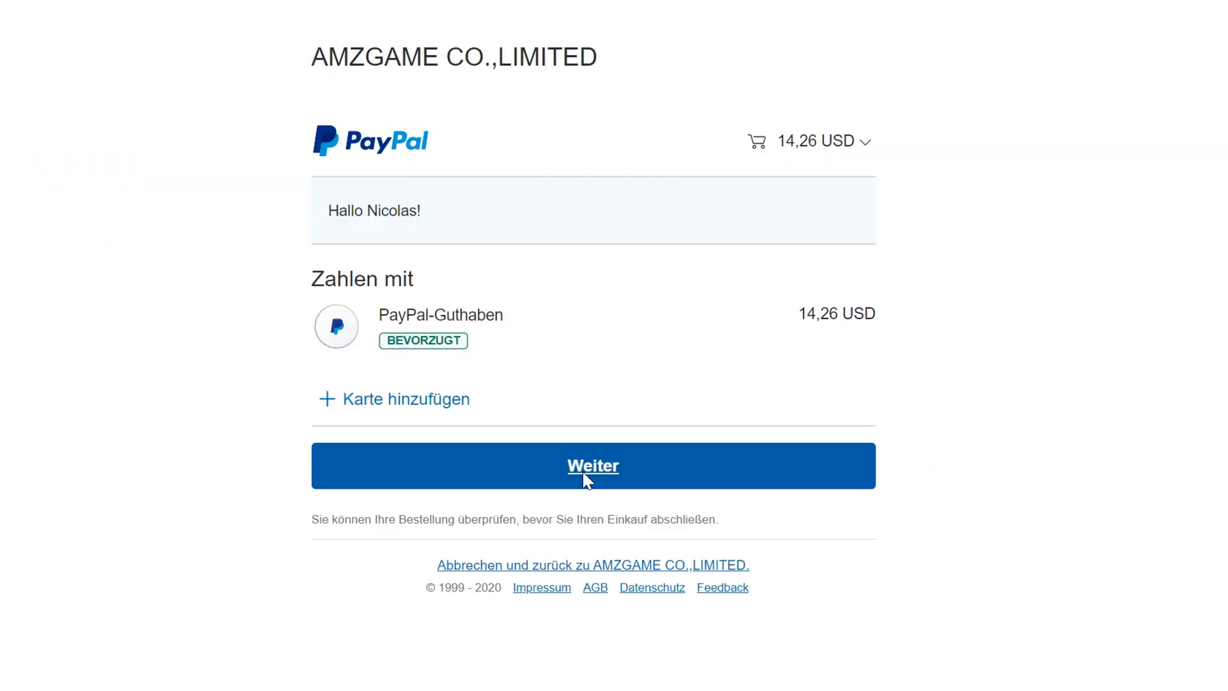
left_click(592, 465)
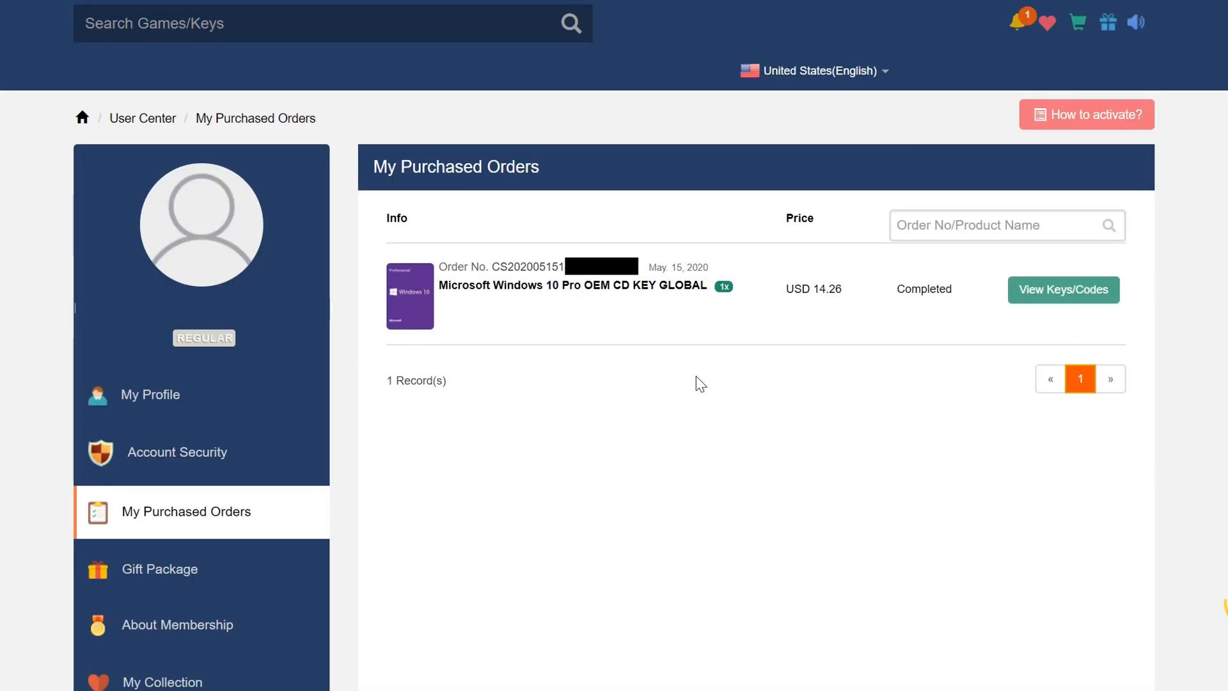
- Open the order's View Keys/Codes status page and use Get The Key to show the key
left_click(1063, 289)
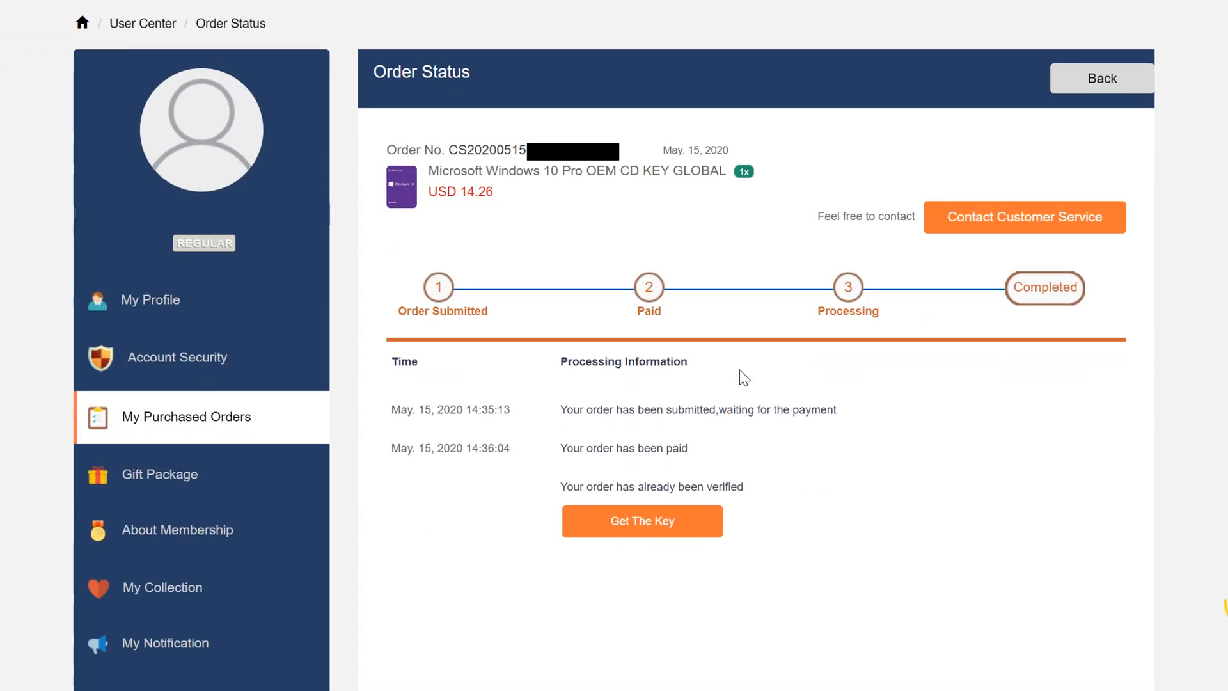
mouse_move(531, 462)
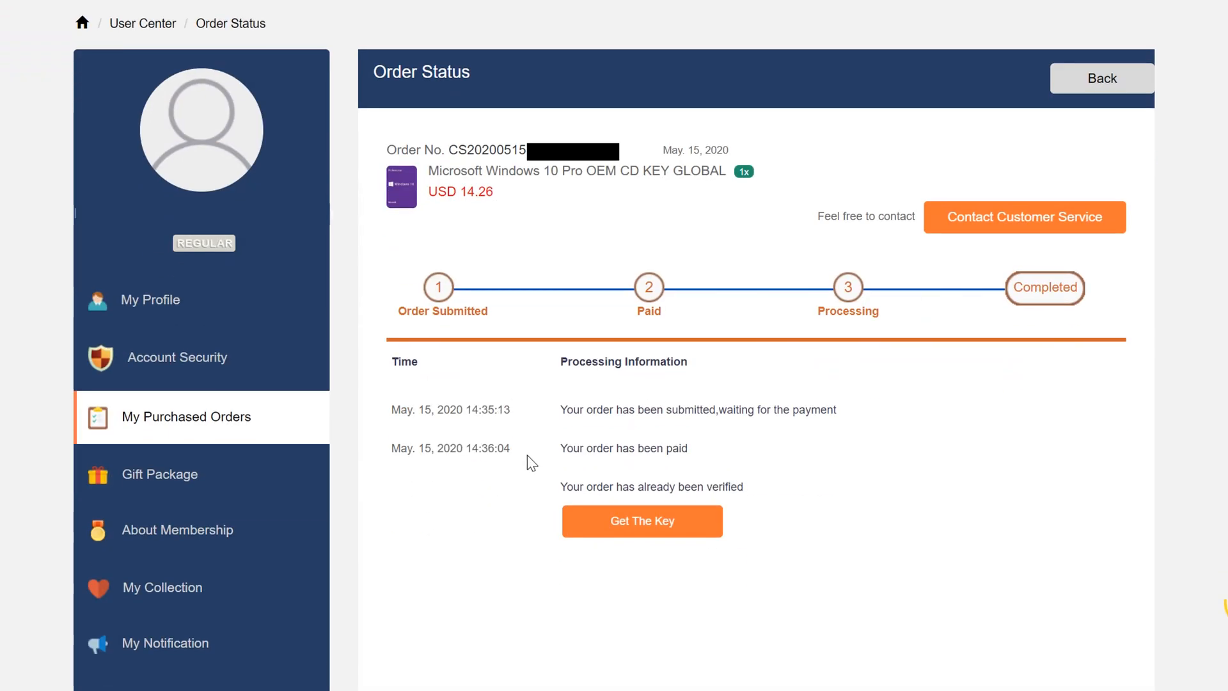
mouse_move(642, 520)
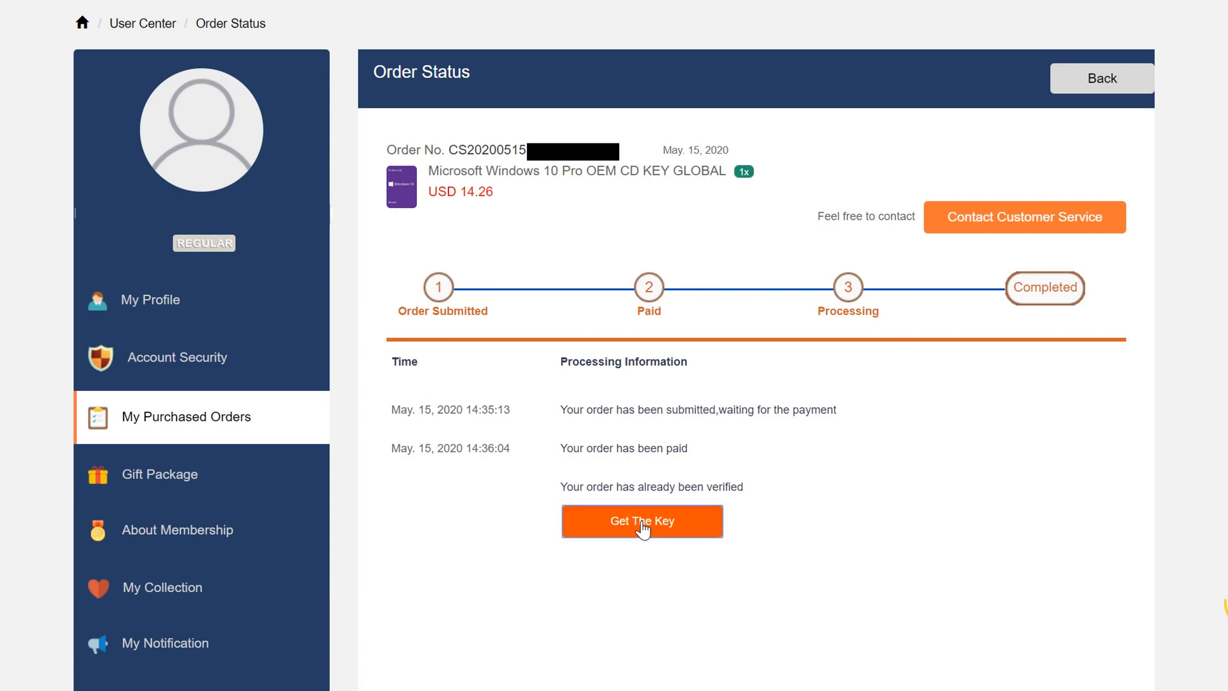
left_click(641, 521)
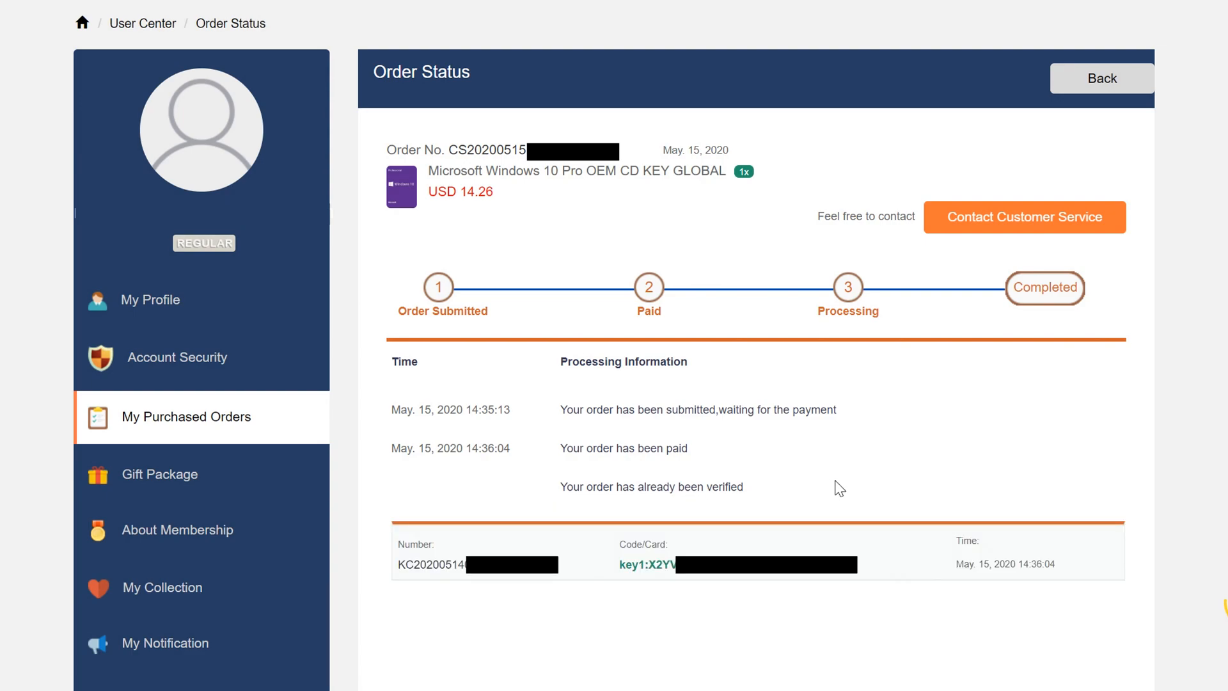
mouse_move(732, 586)
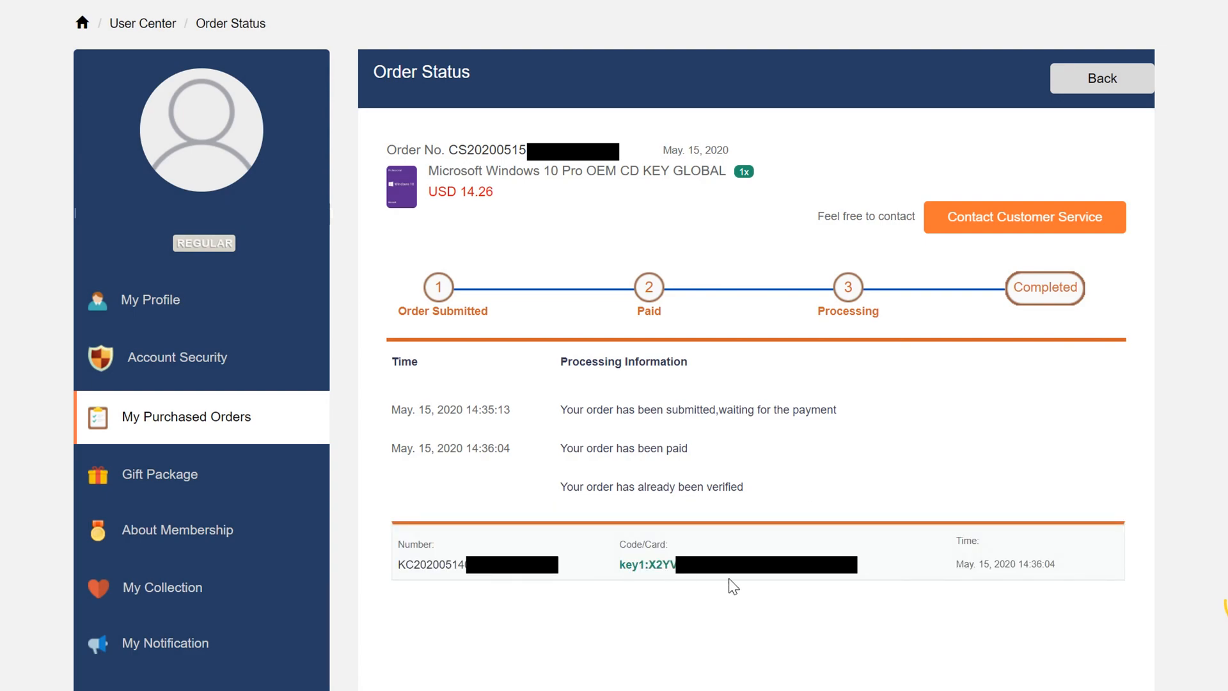
mouse_move(676, 593)
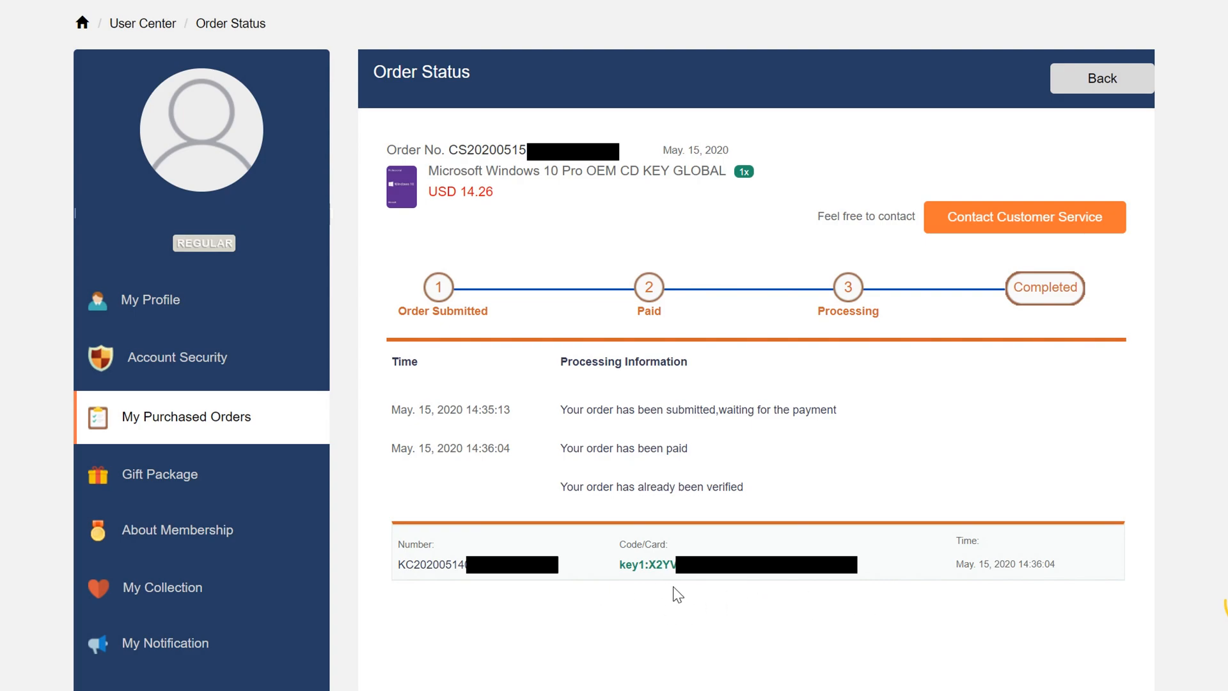
mouse_move(829, 608)
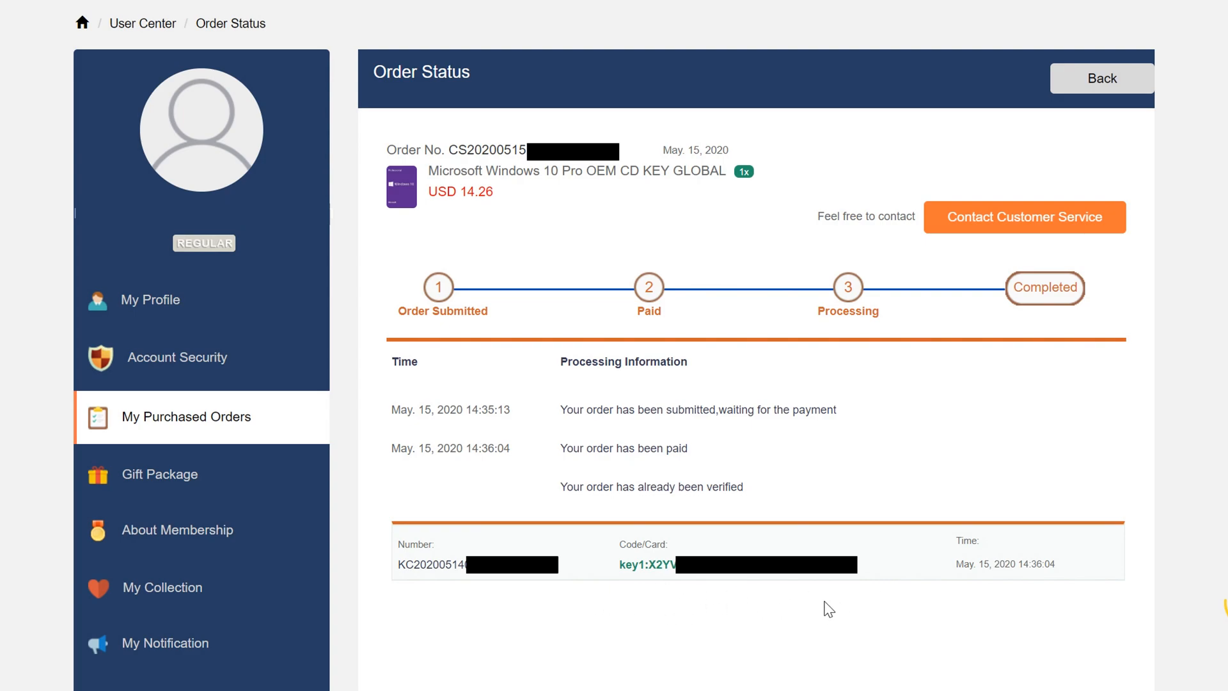
mouse_move(844, 621)
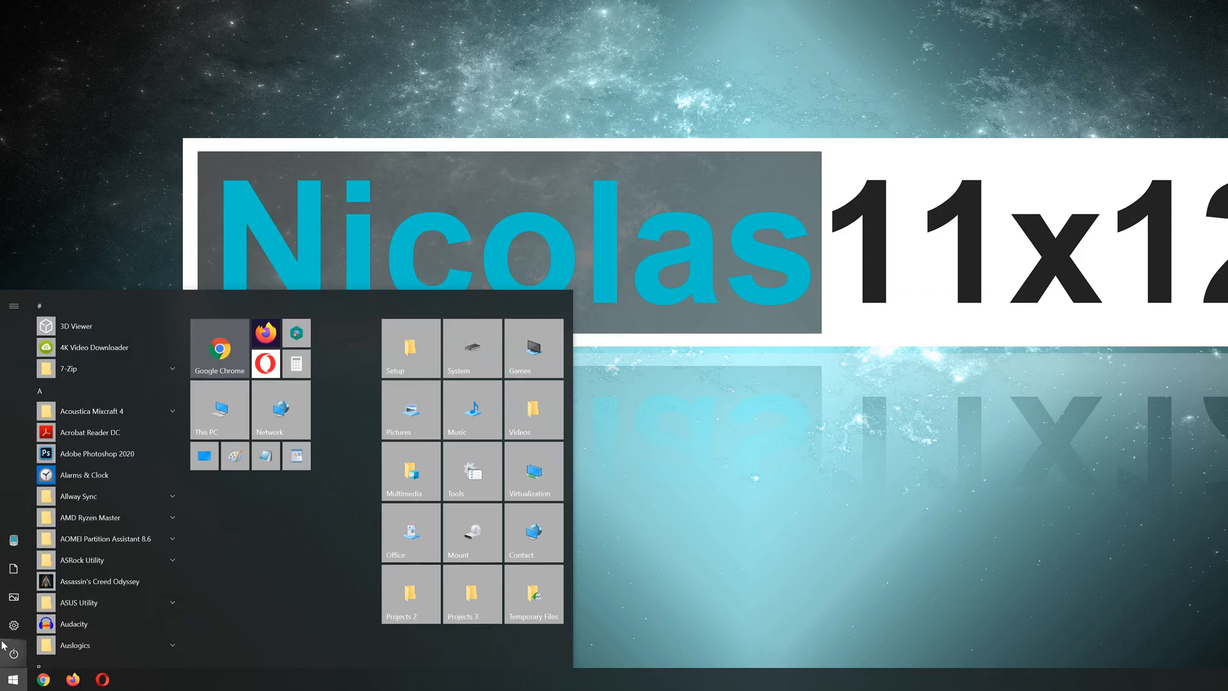
- Enter the purchased key under Settings Activation, Change product key, and activate Windows 10 Pro
left_click(13, 625)
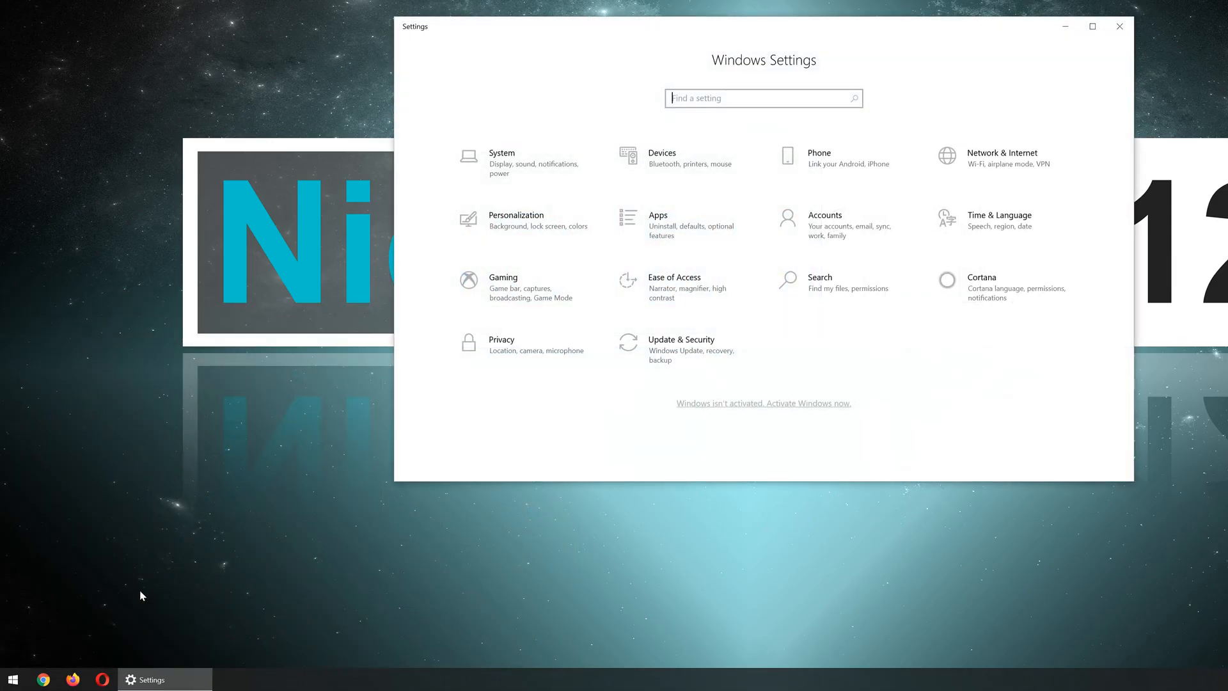
mouse_move(744, 408)
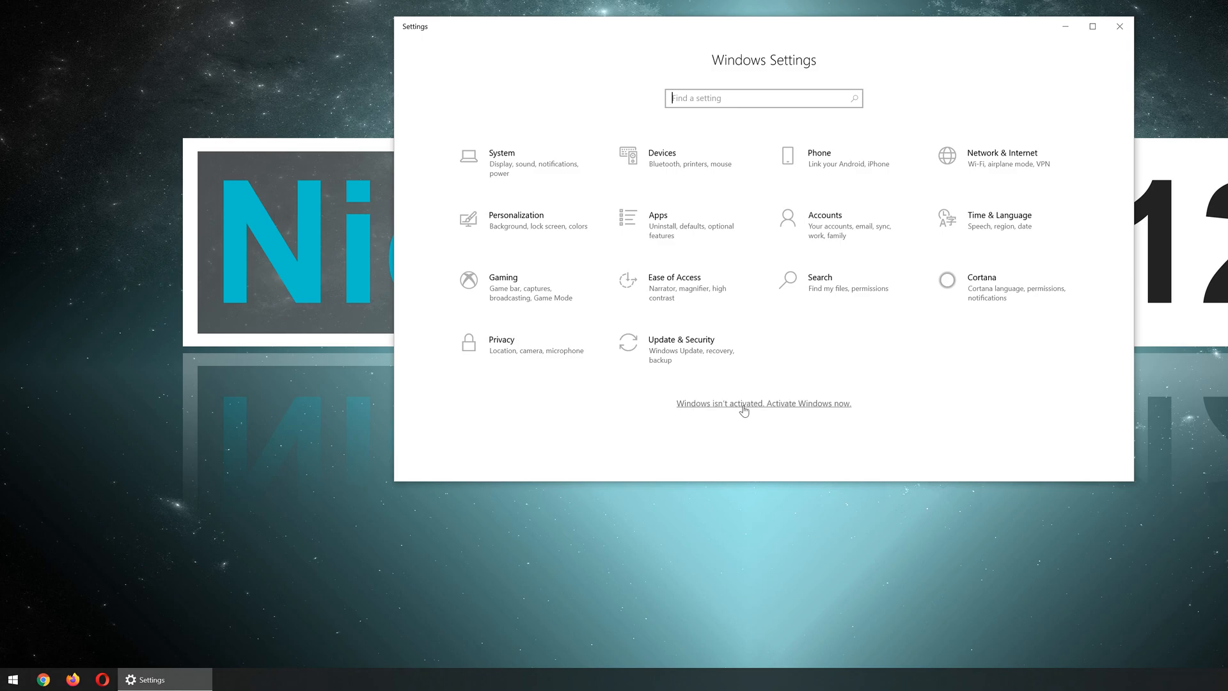
mouse_move(774, 411)
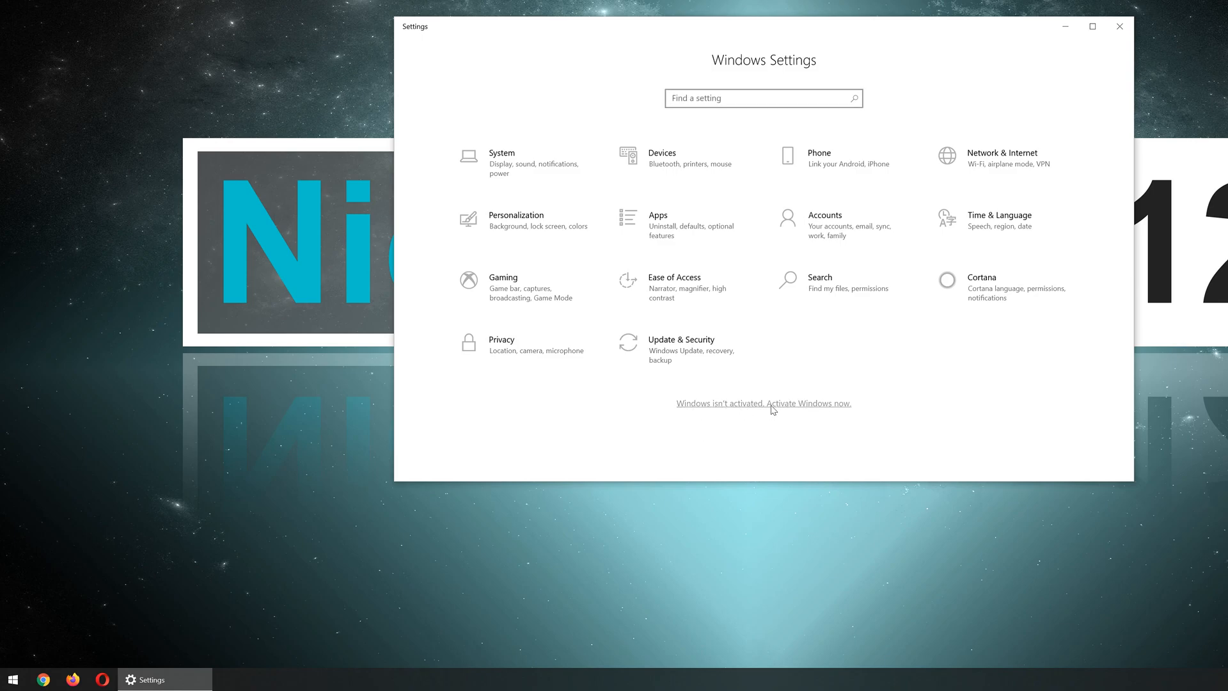
left_click(771, 402)
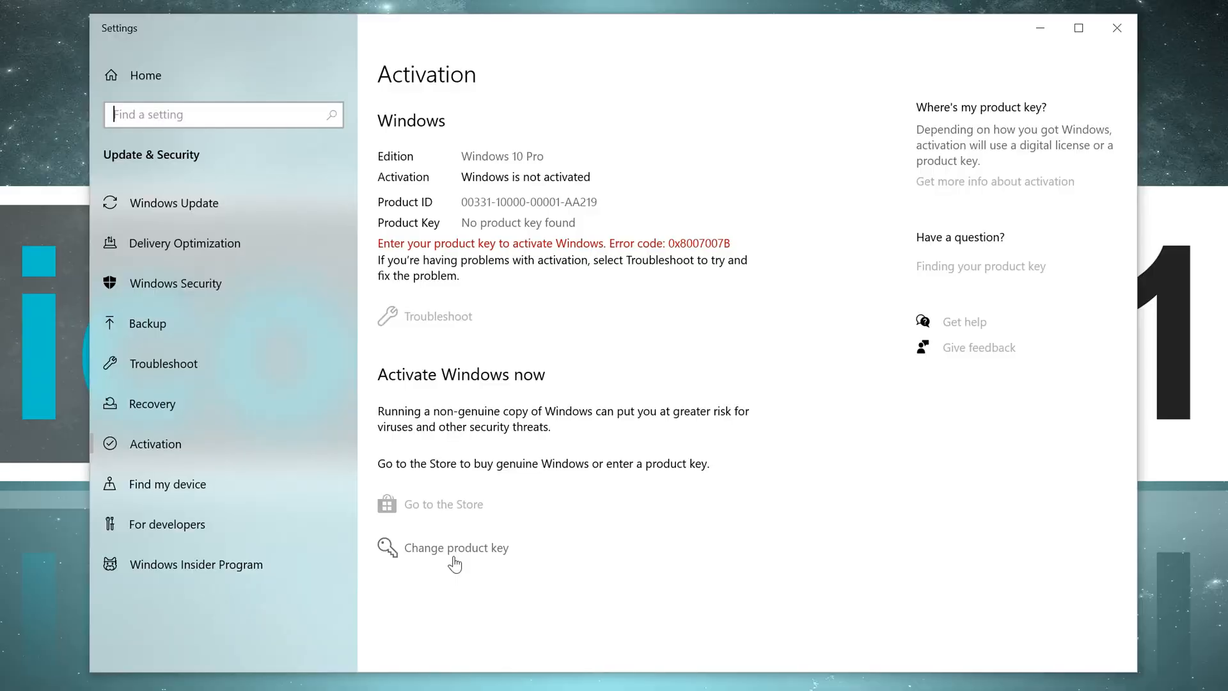
left_click(456, 548)
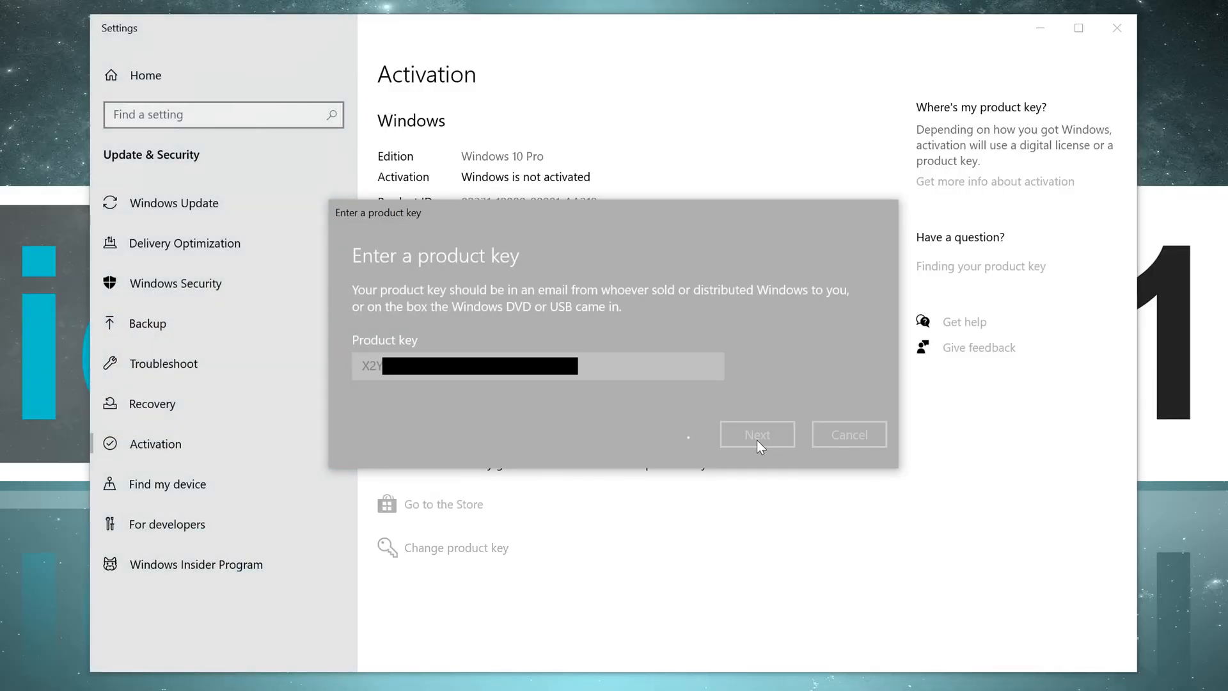
left_click(757, 434)
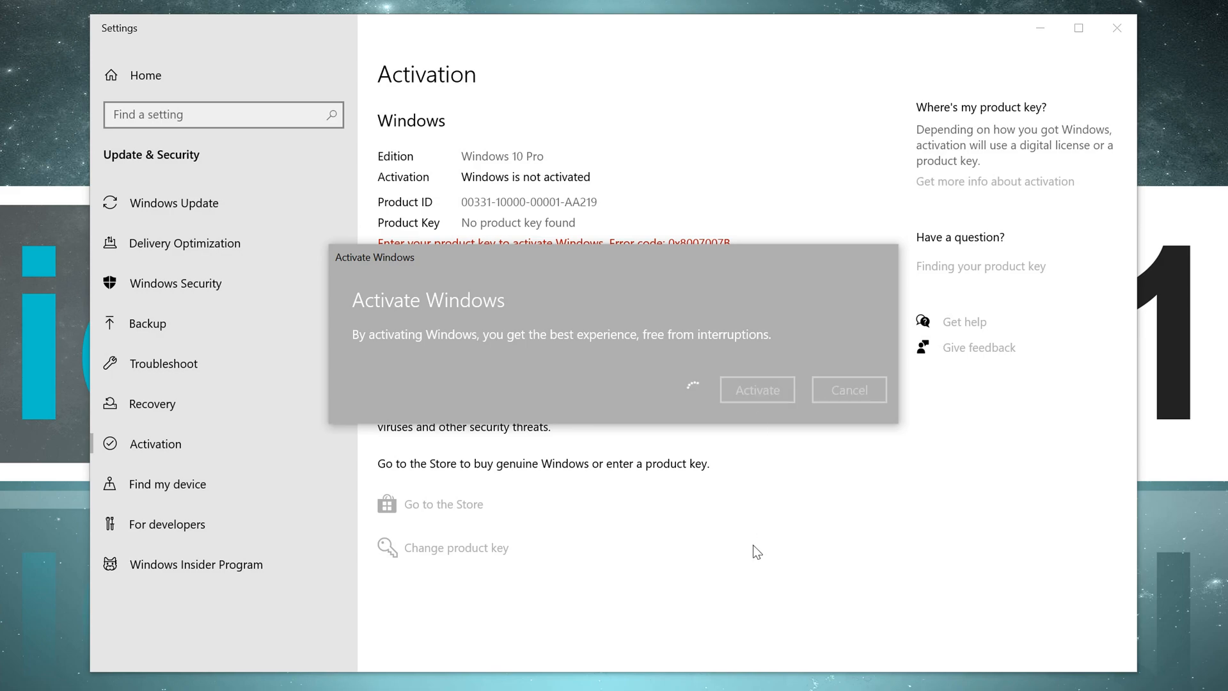
mouse_move(788, 573)
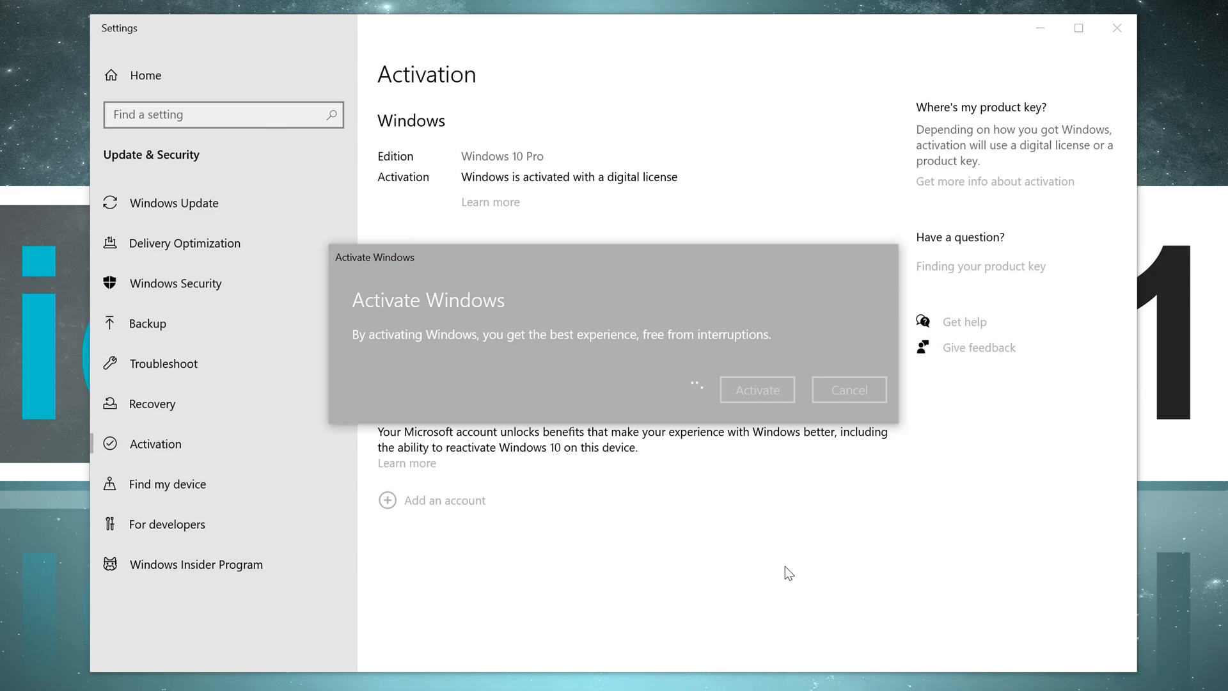
left_click(757, 389)
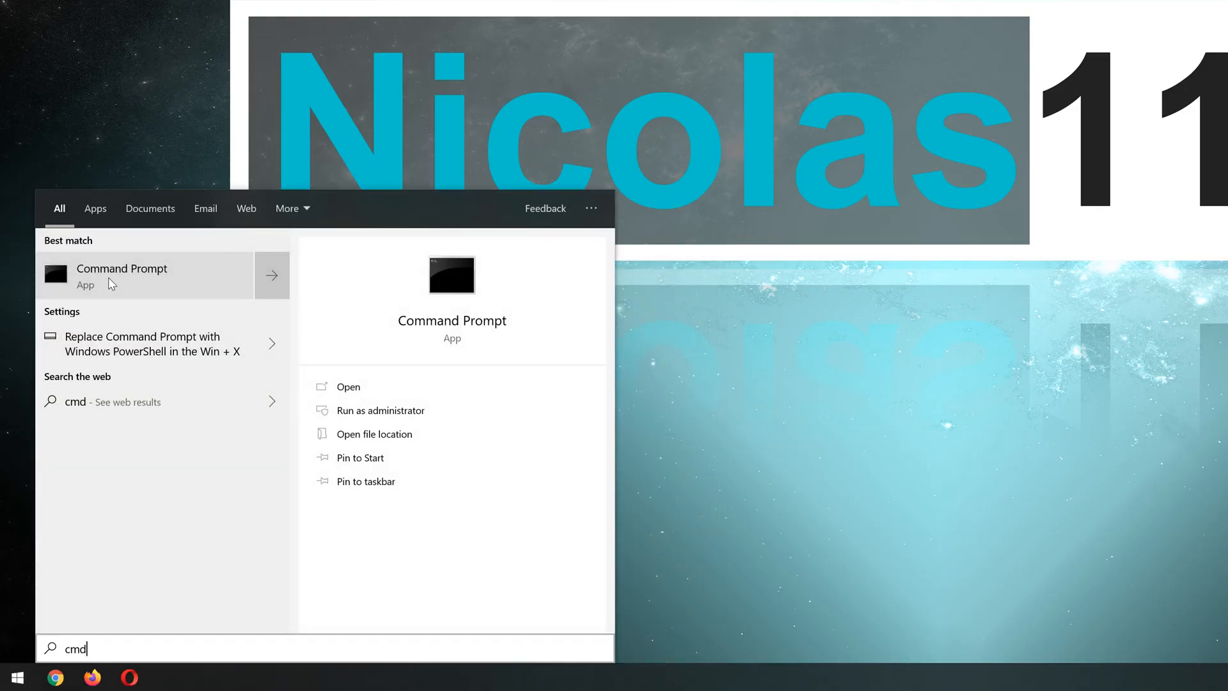
- Launch Windows PowerShell (Admin) from the Start right-click menu and centre its window
right_click(122, 275)
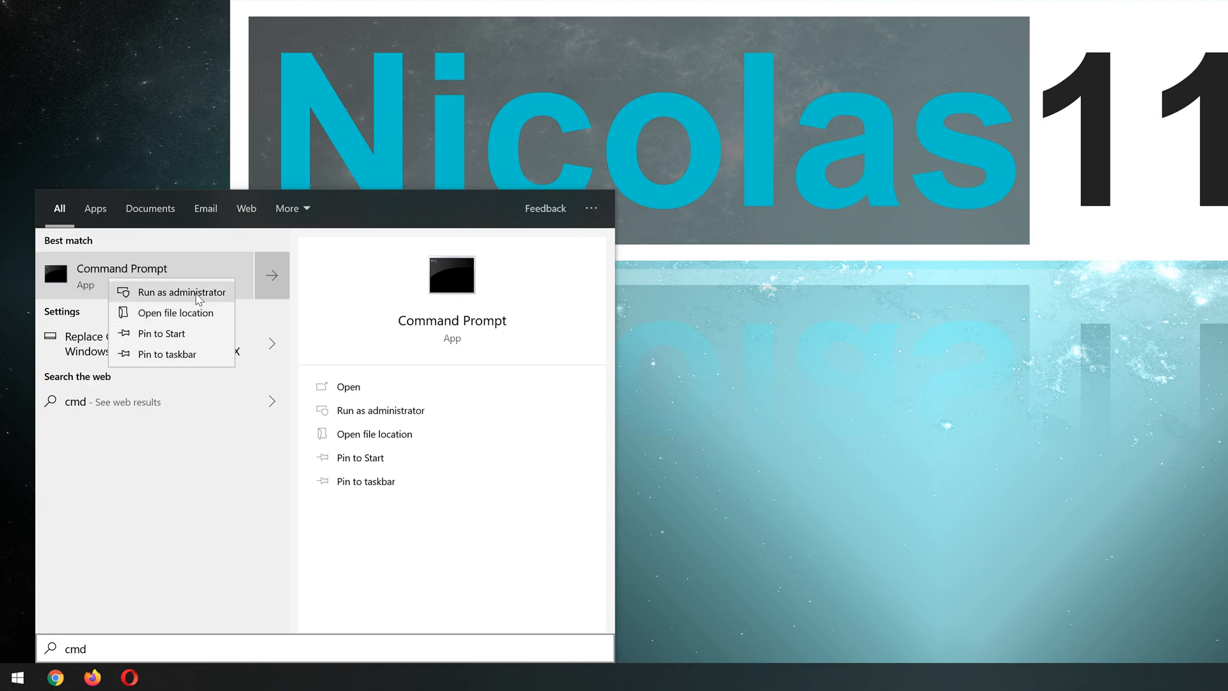
right_click(17, 677)
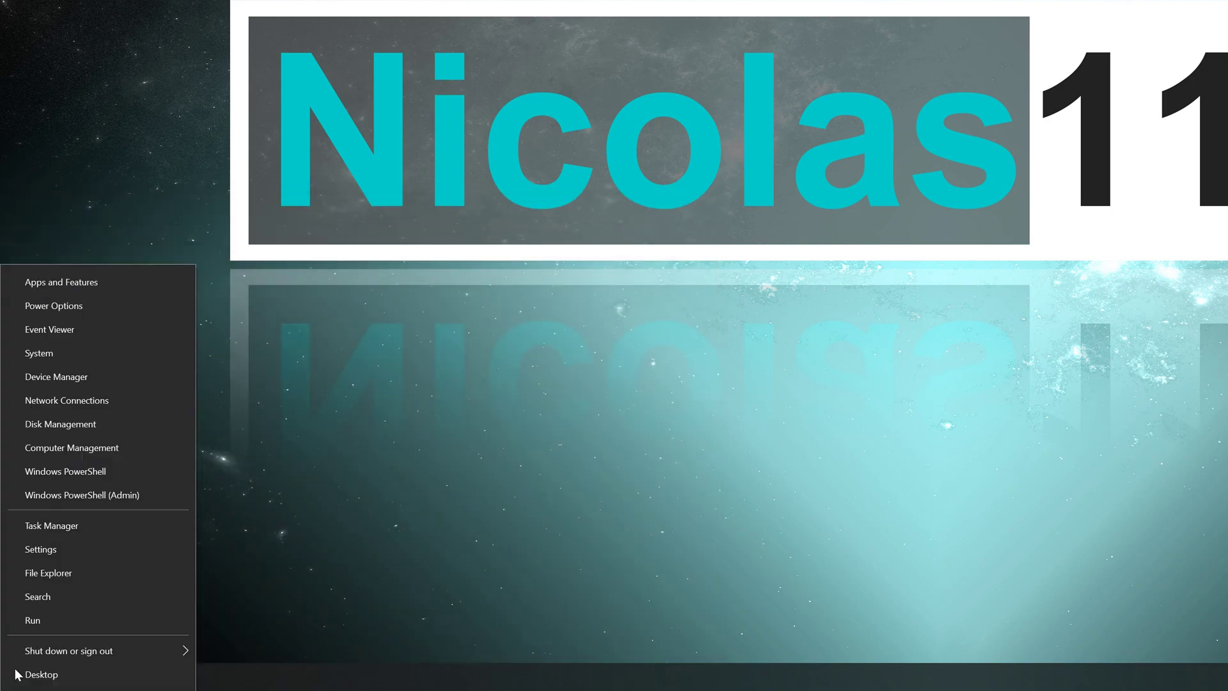
left_click(83, 494)
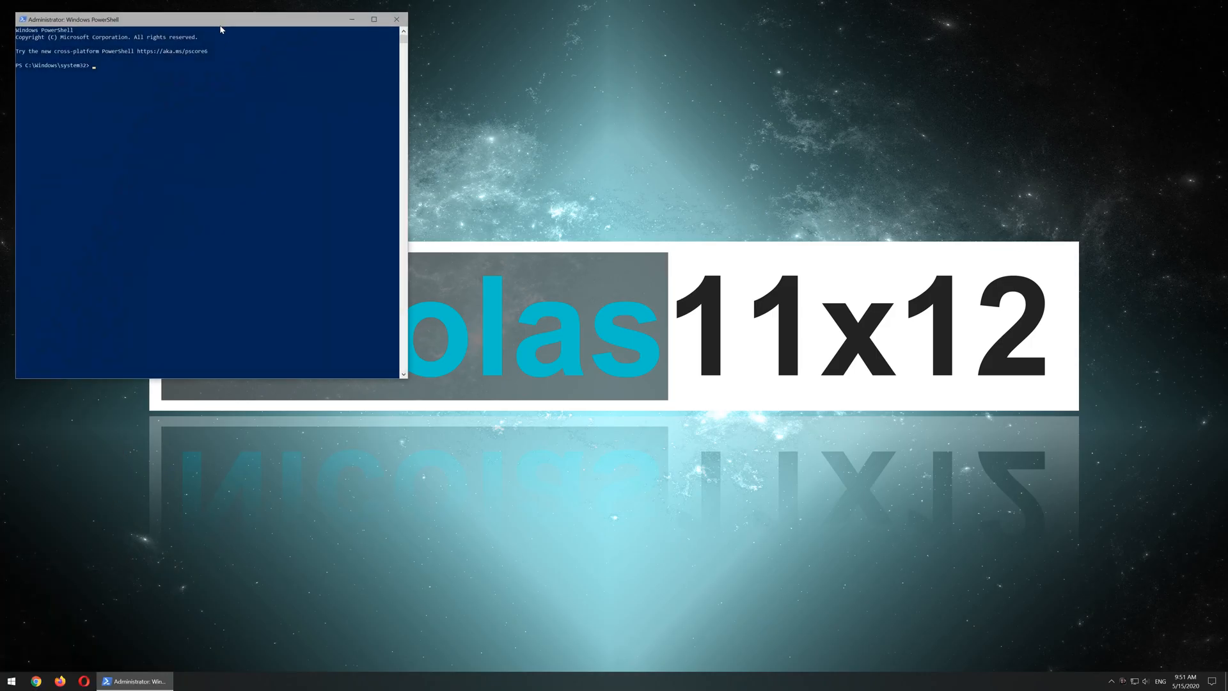
left_click_drag(208, 18, 575, 157)
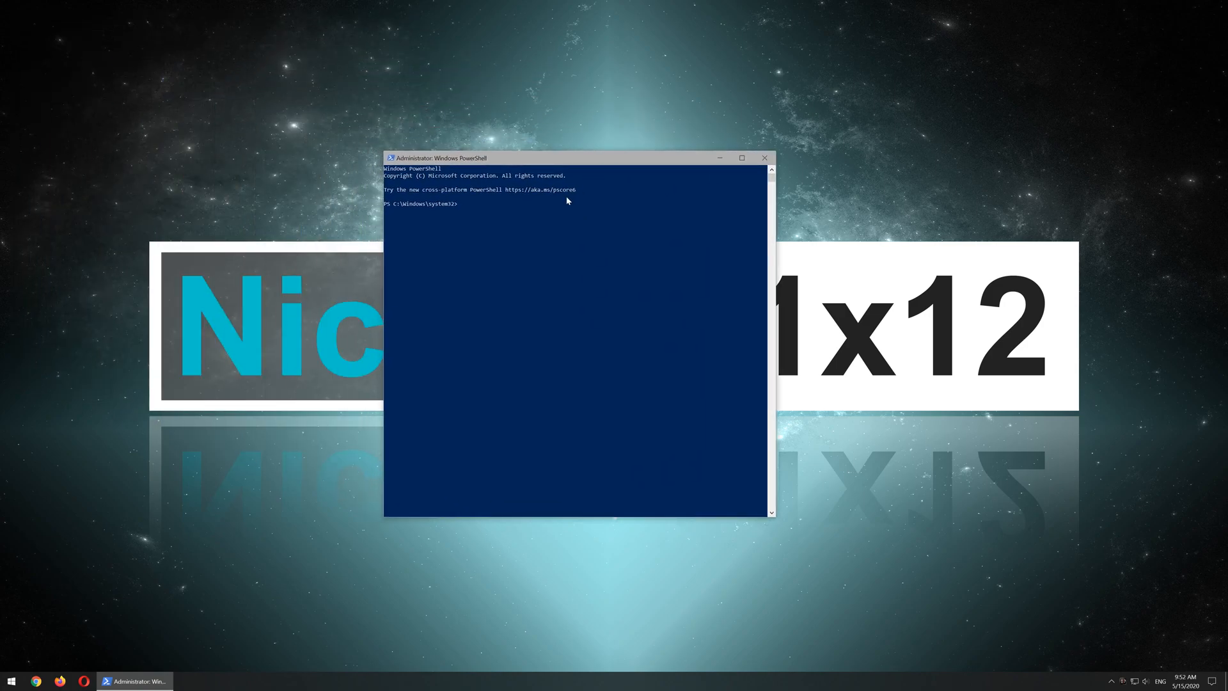
- Run slmgr -dli to show Windows Professional edition, RETAIL channel, Licensed
type("slmgr -dli")
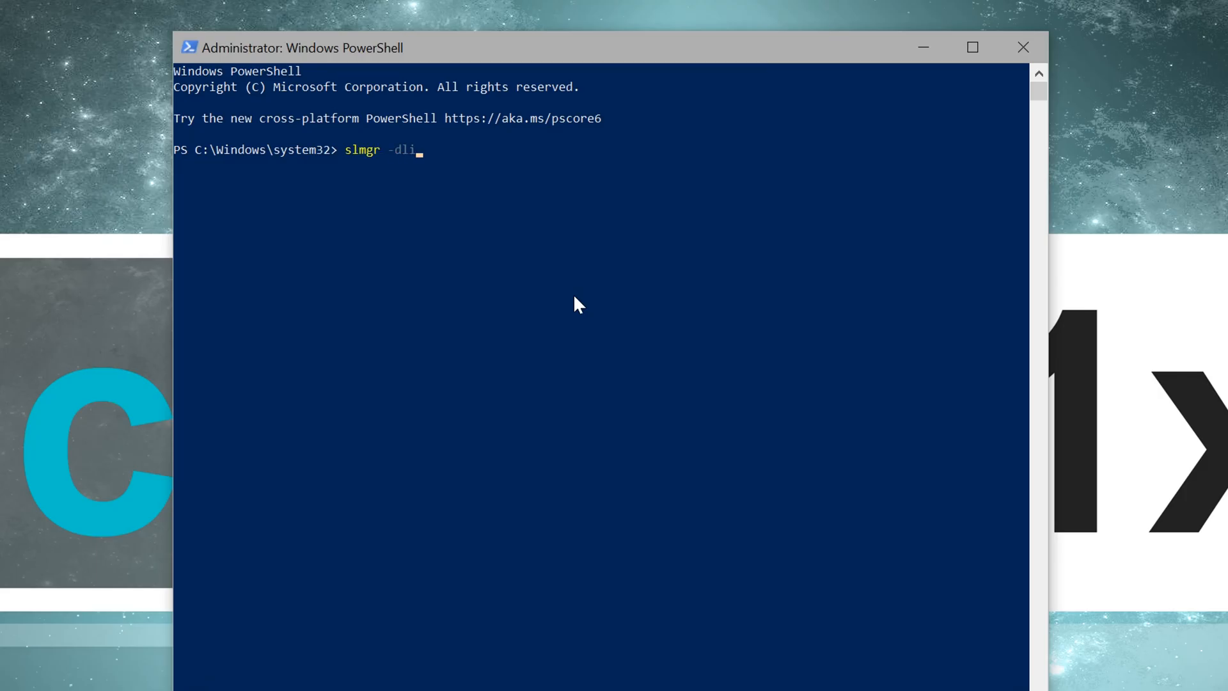
key("Return")
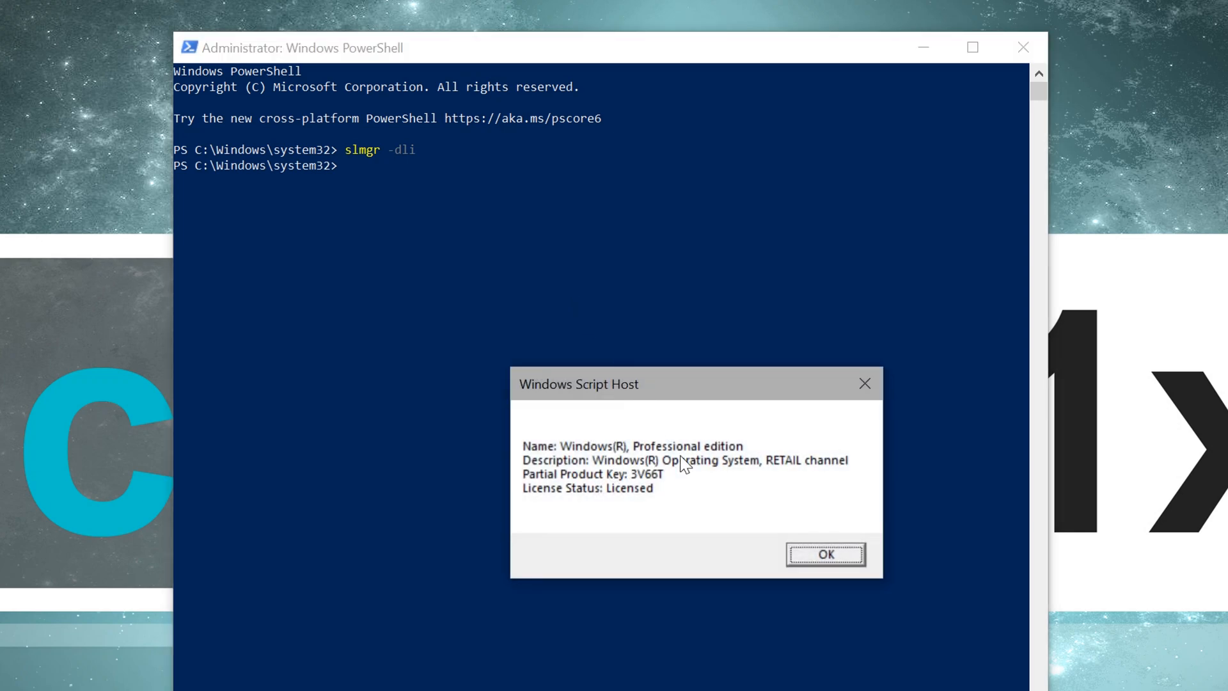
mouse_move(811, 479)
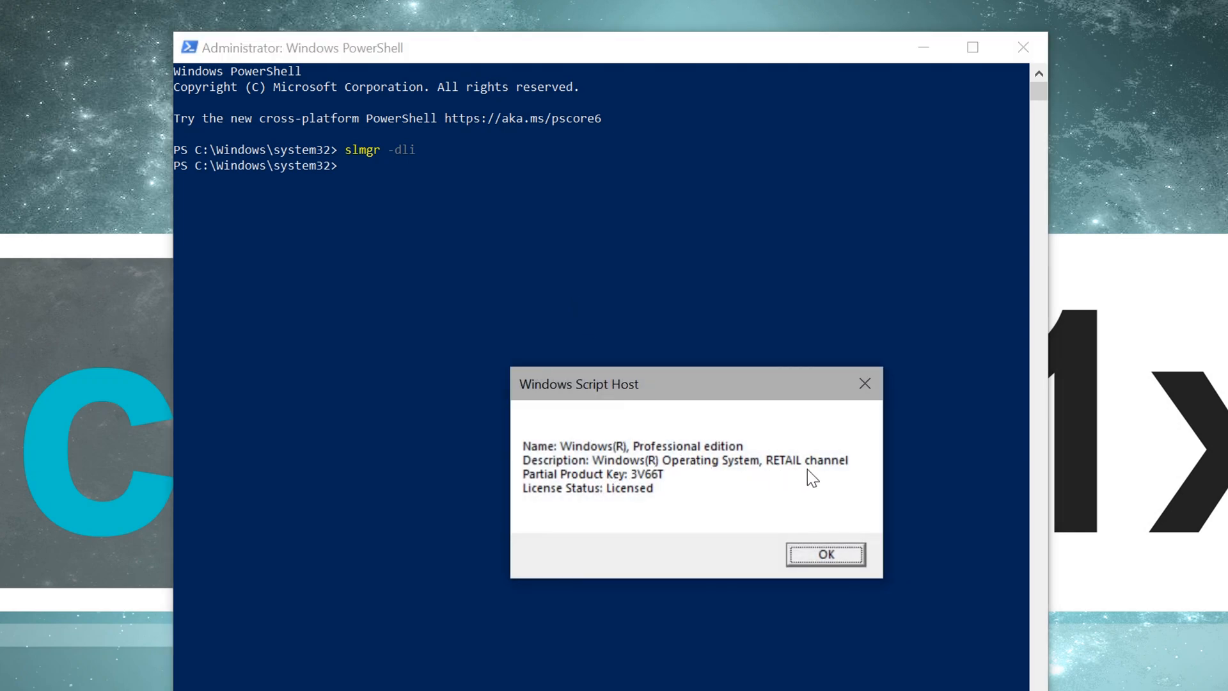
mouse_move(771, 607)
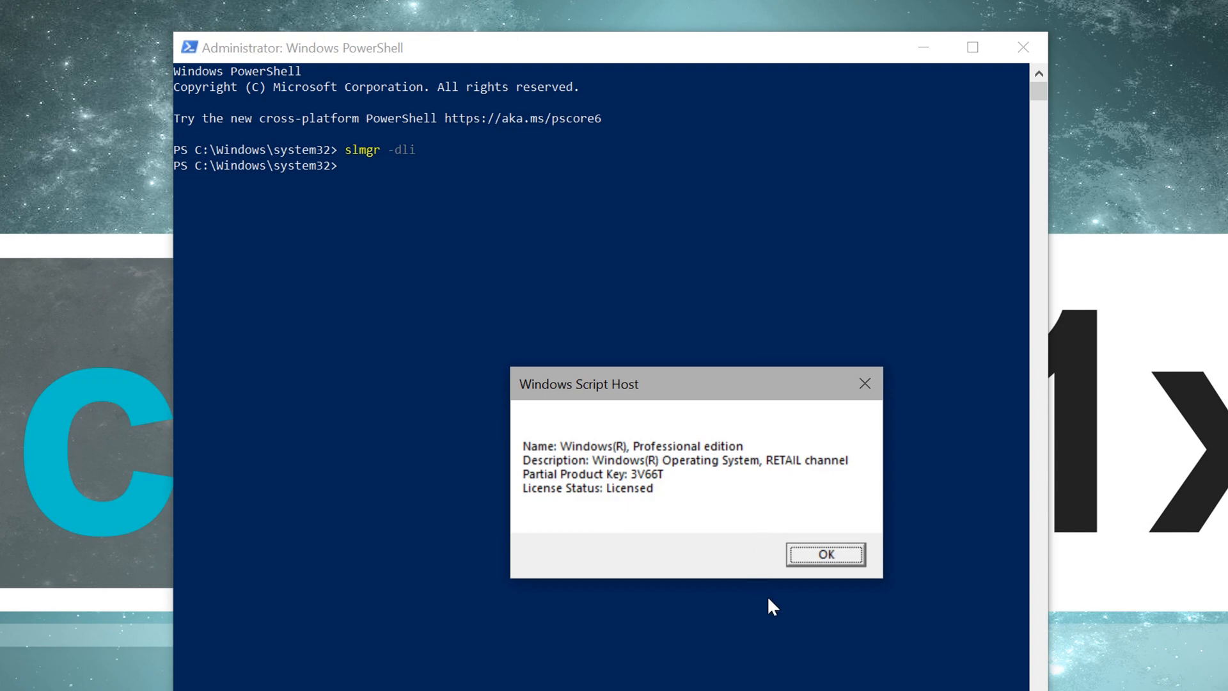
mouse_move(813, 613)
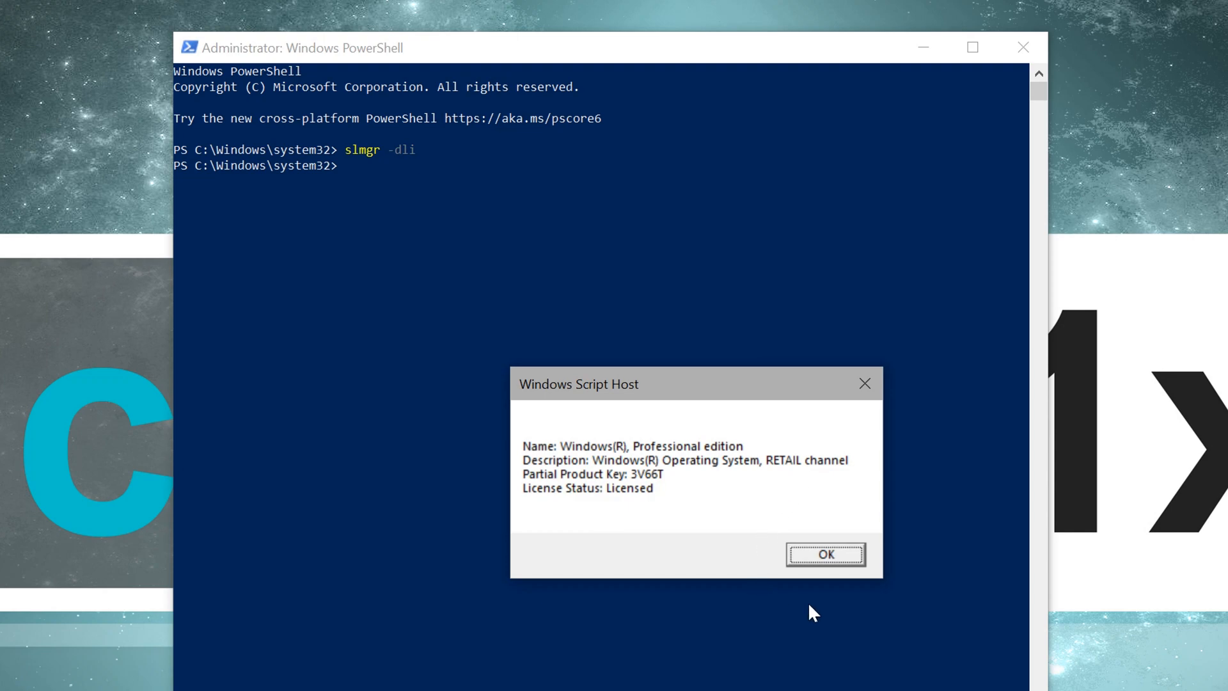